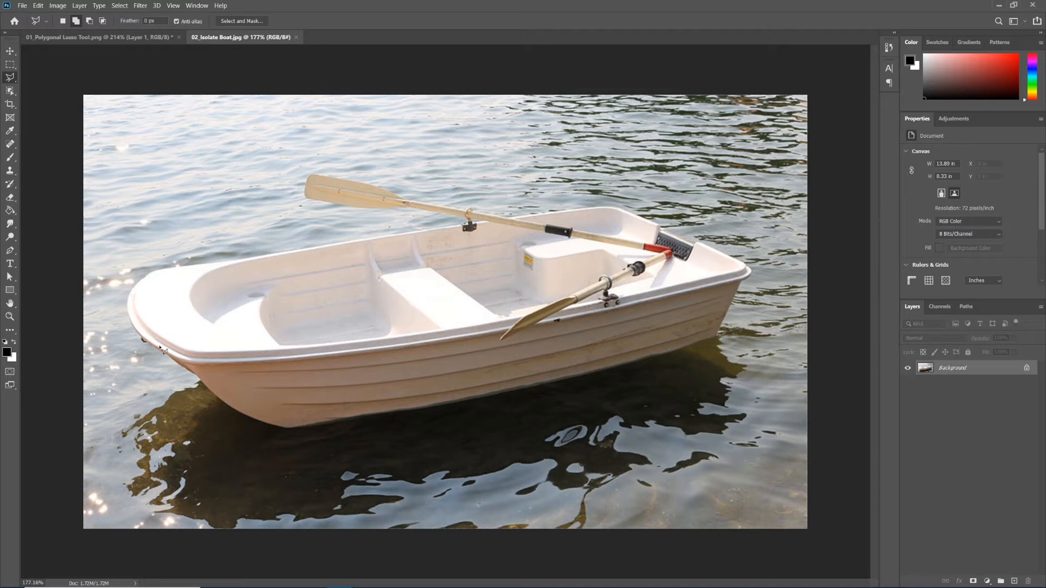
mouse_move(350, 295)
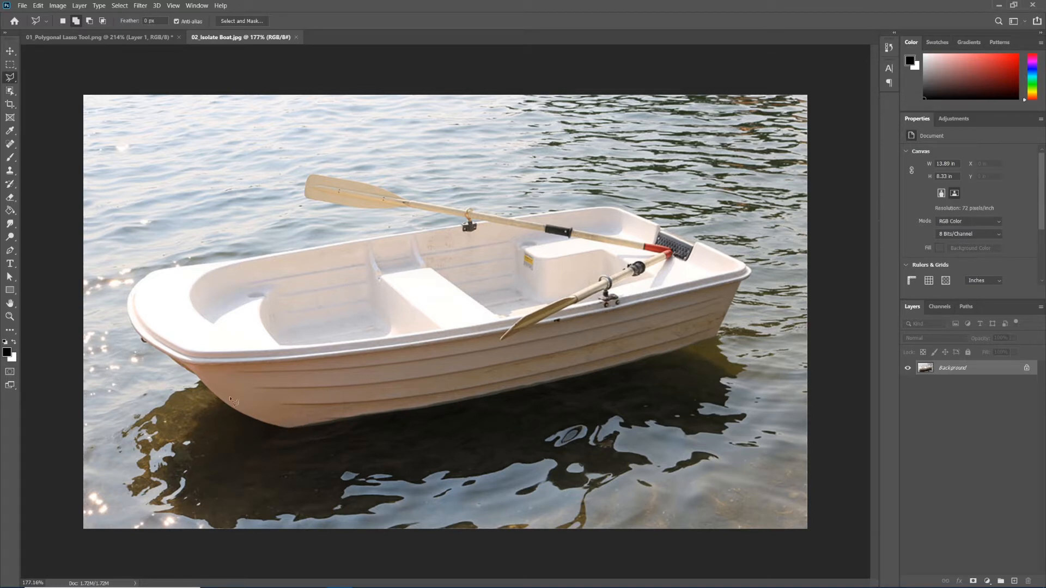
mouse_move(273, 261)
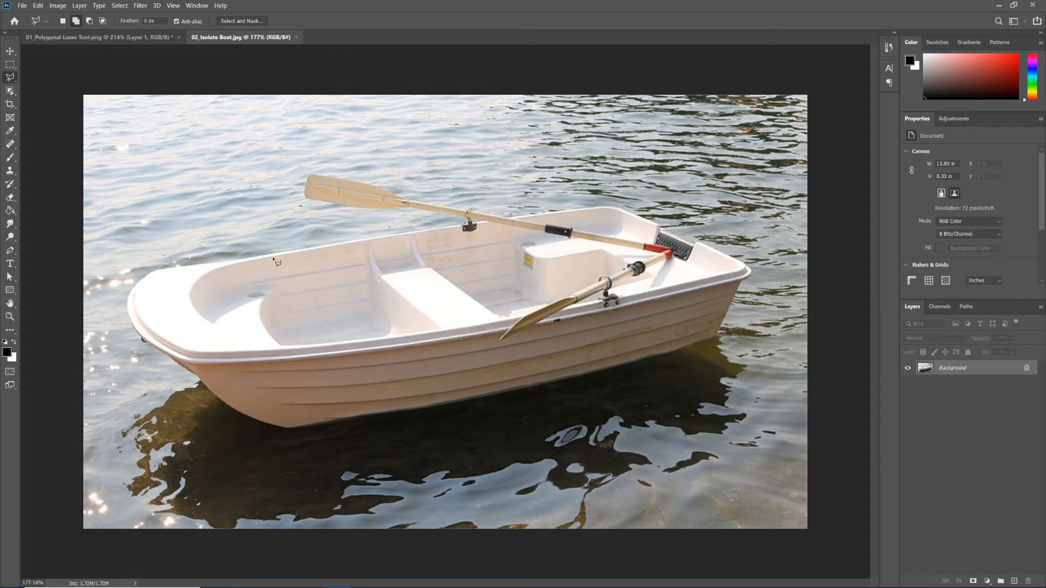
mouse_move(550, 224)
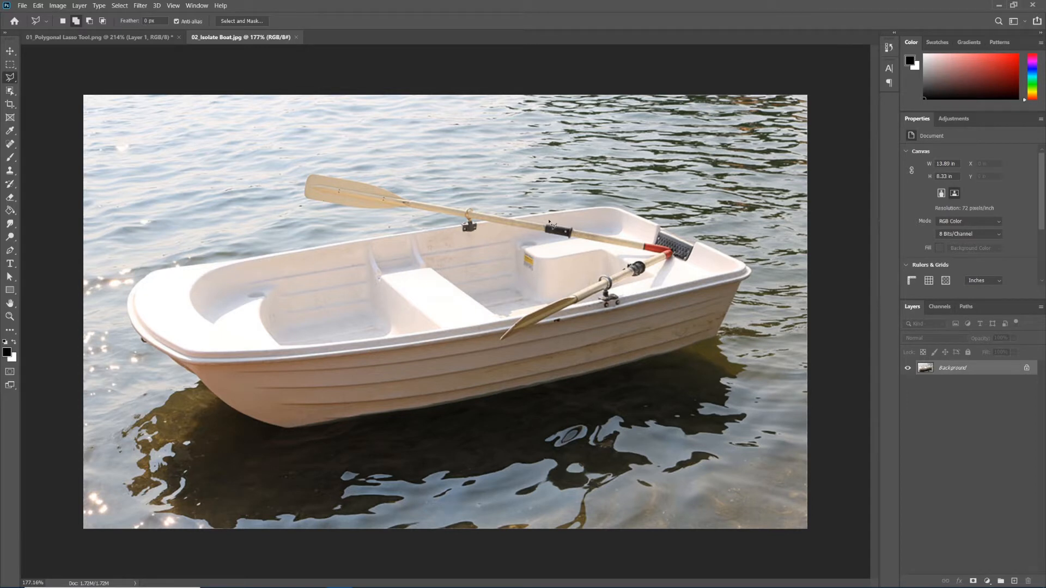
mouse_move(571, 359)
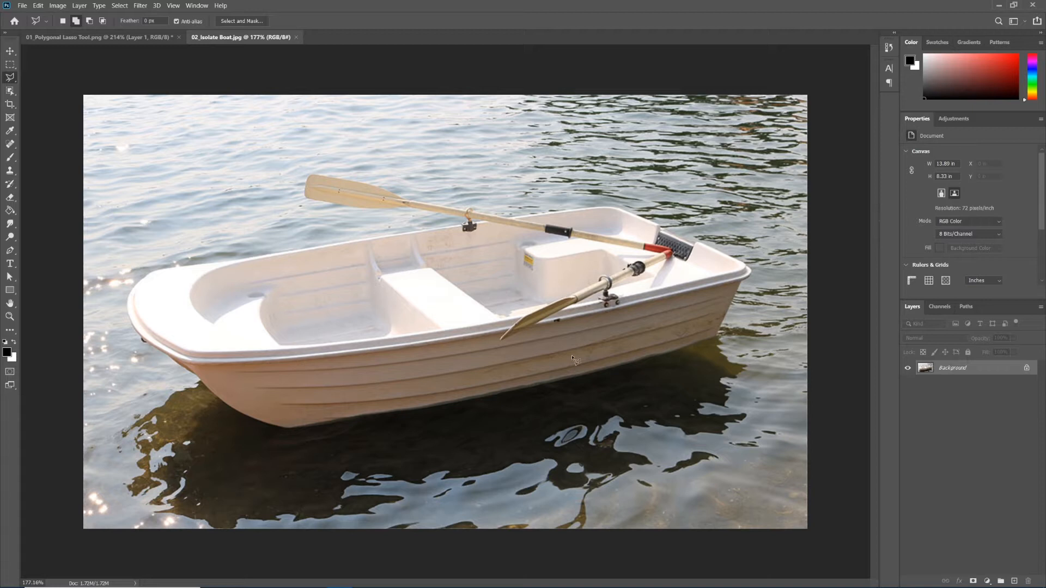
mouse_move(566, 372)
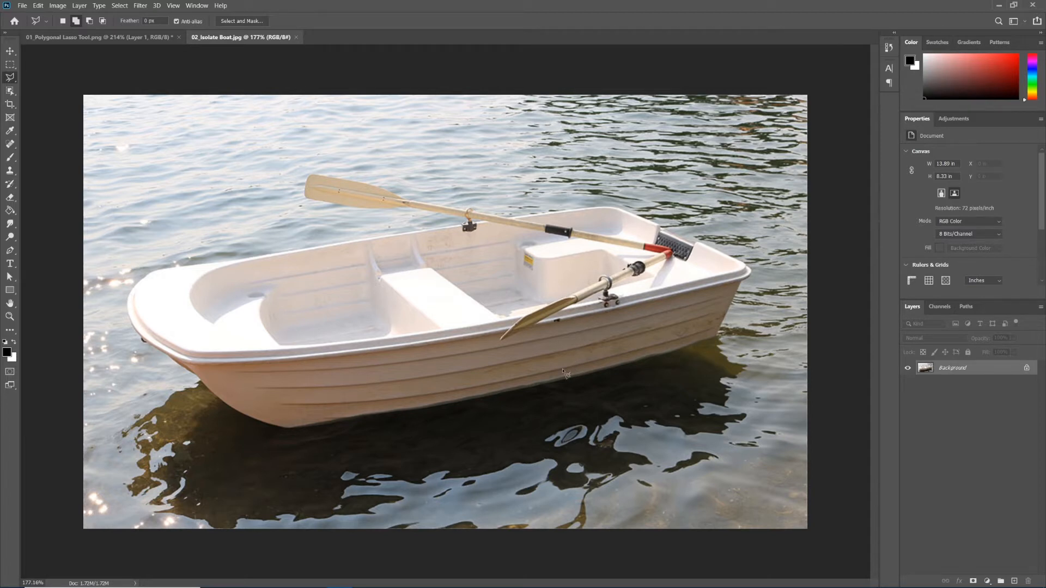
mouse_move(11, 64)
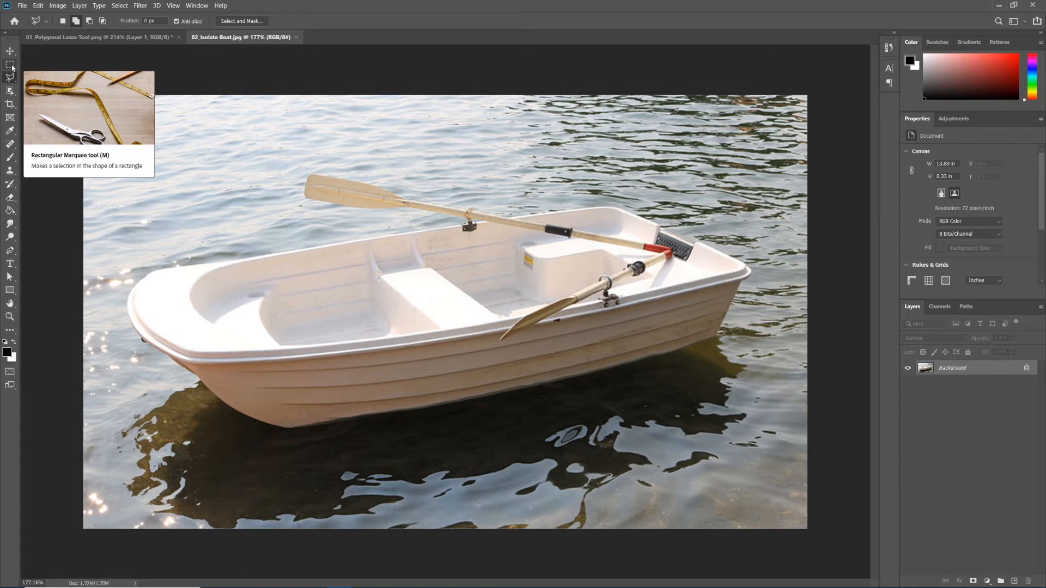
Switch from the lasso tool group to the Magnetic Lasso Tool.
click(11, 79)
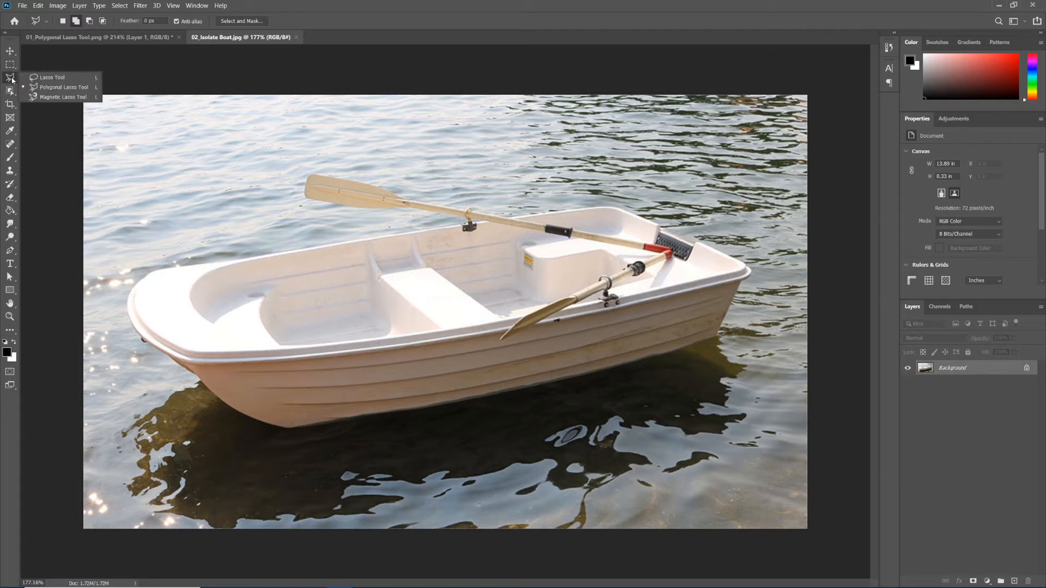
mouse_move(51, 77)
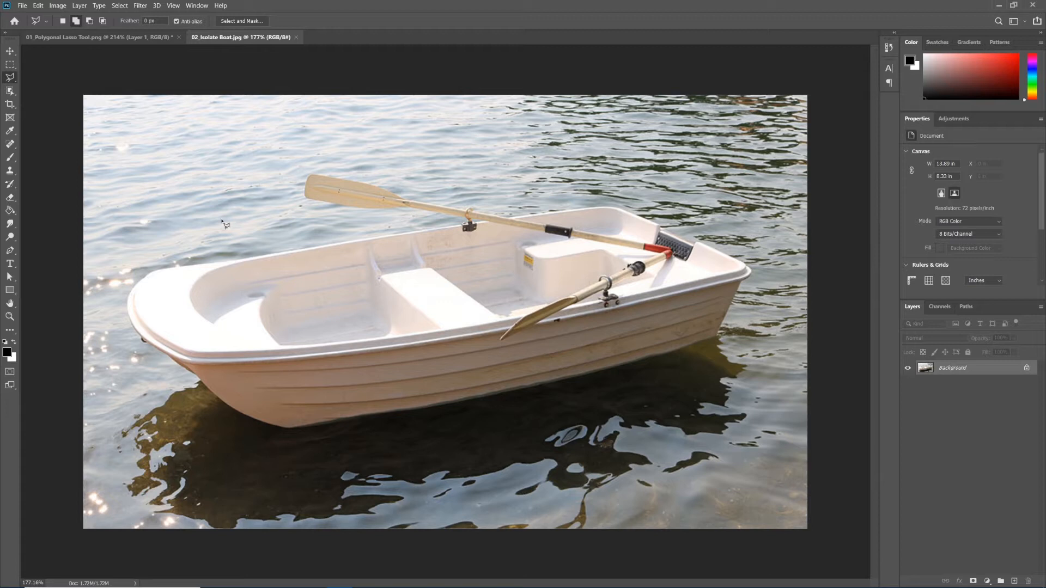
mouse_move(343, 271)
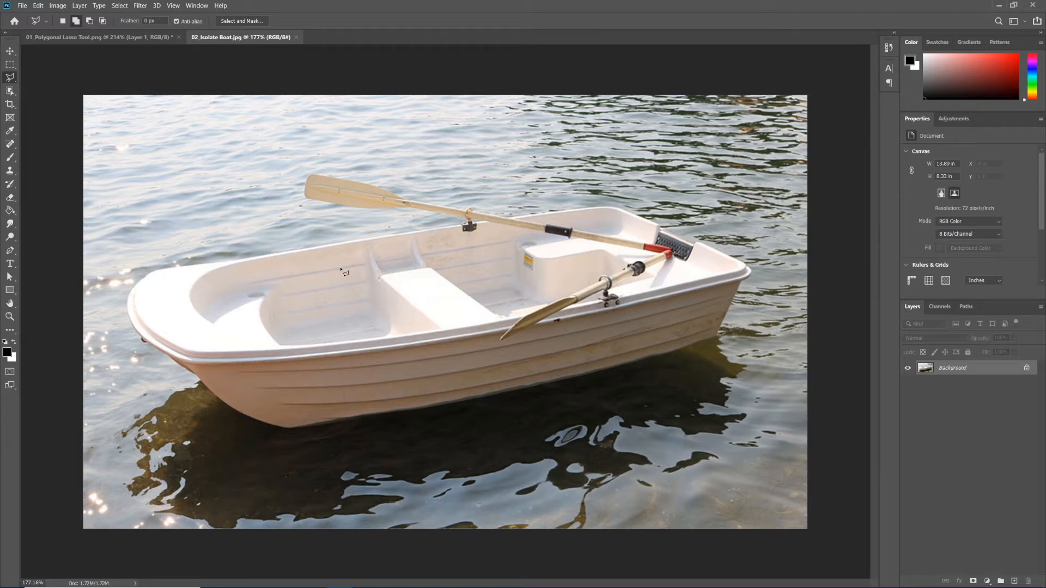
mouse_move(143, 287)
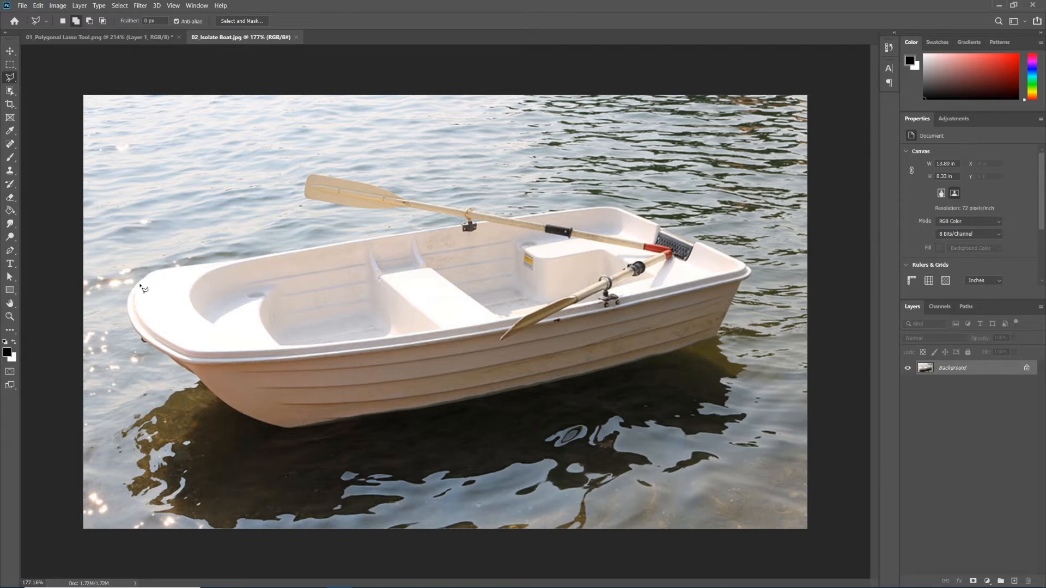
mouse_move(293, 432)
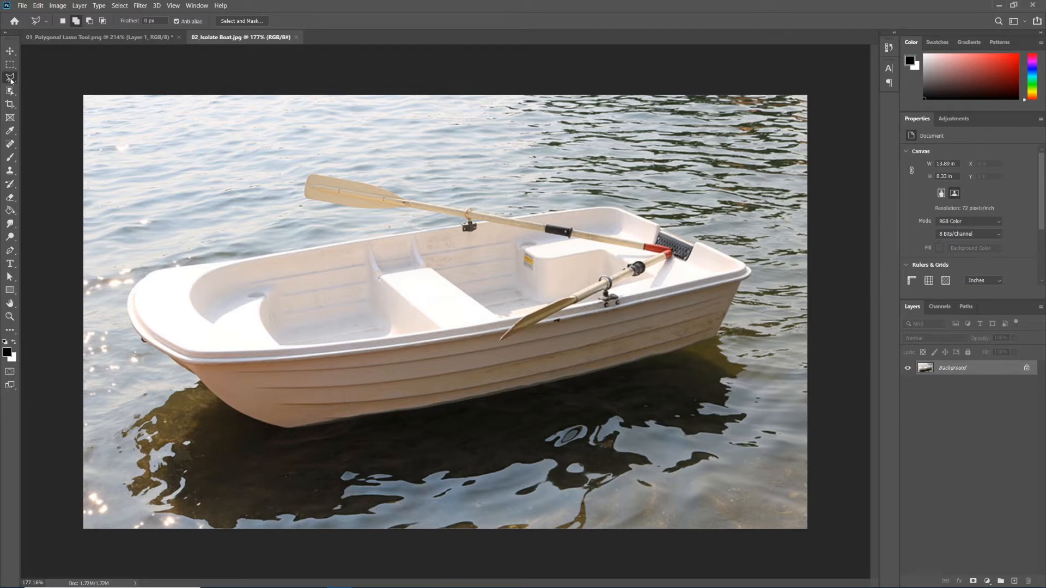
click(11, 77)
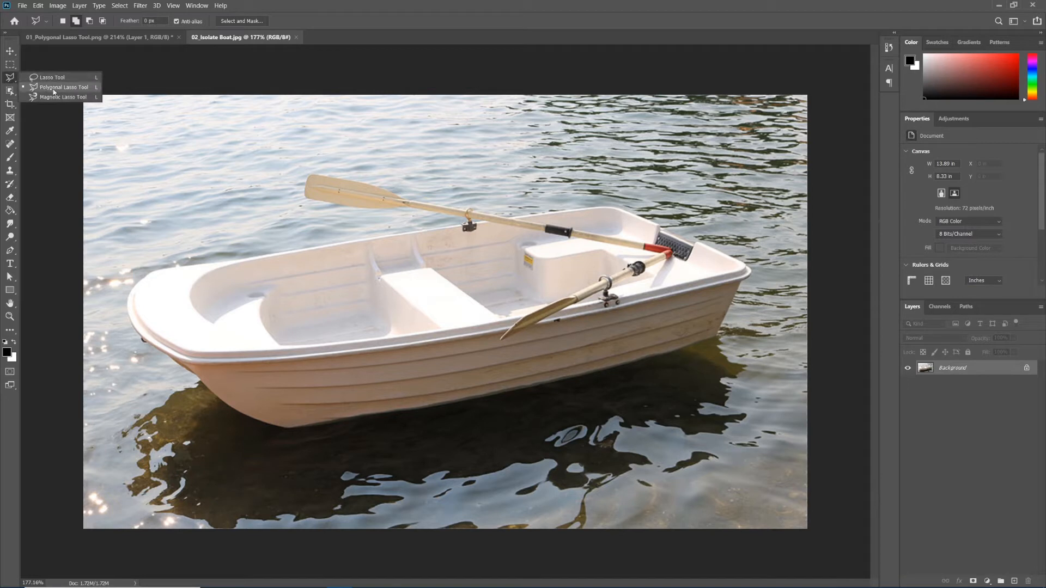
mouse_move(60, 97)
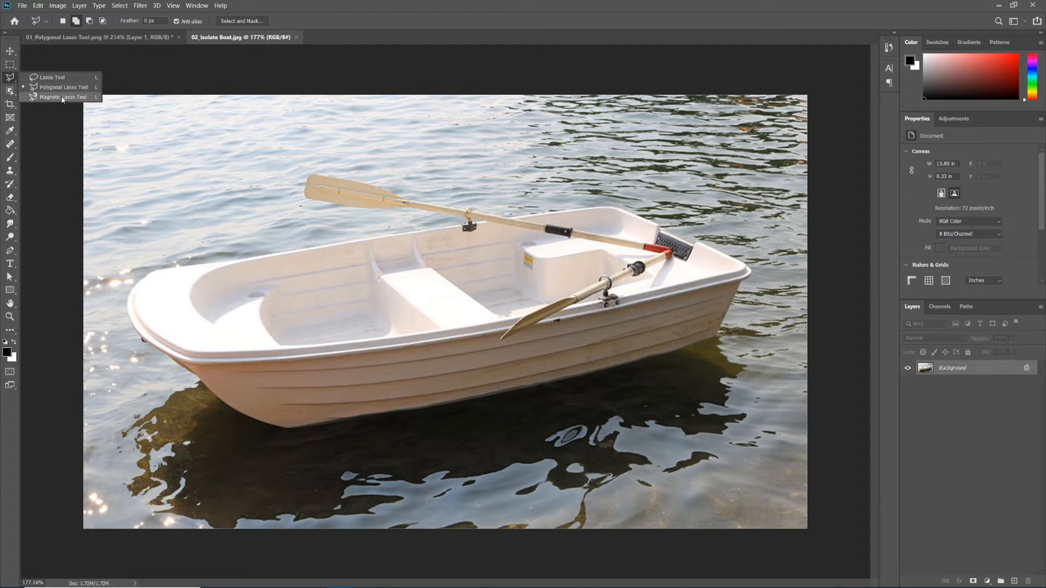
click(62, 97)
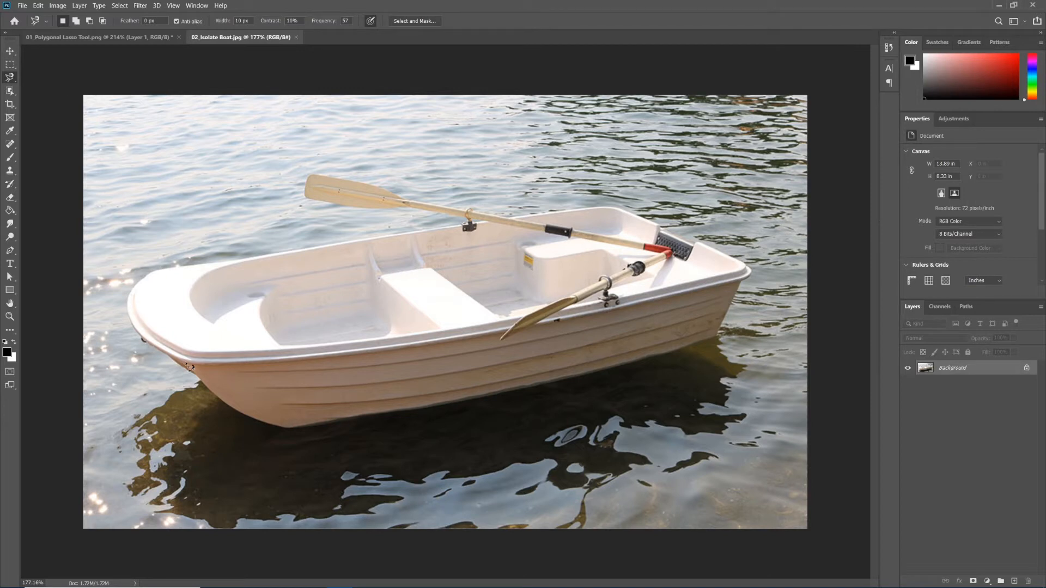
mouse_move(298, 436)
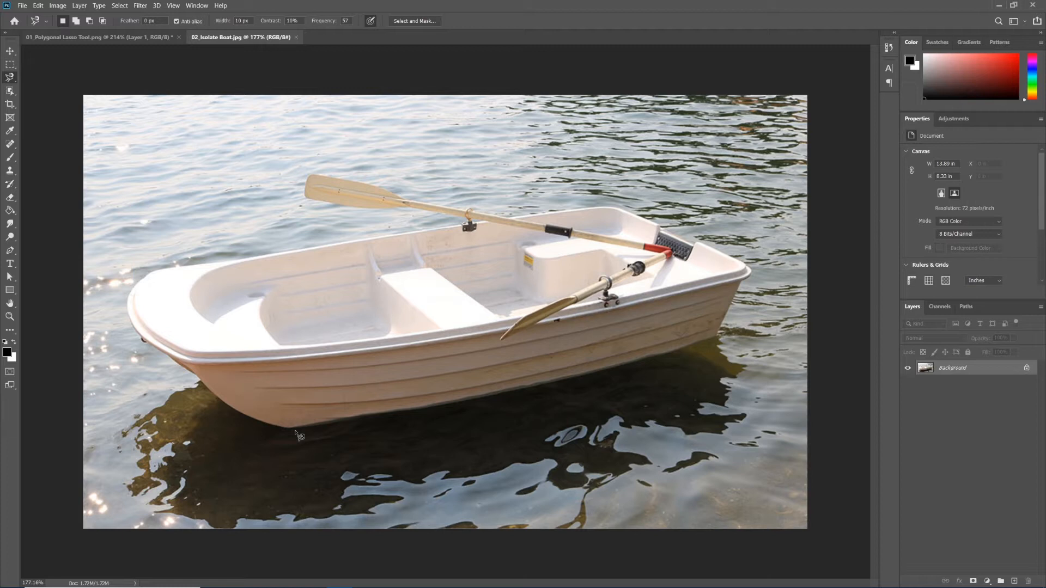
mouse_move(220, 401)
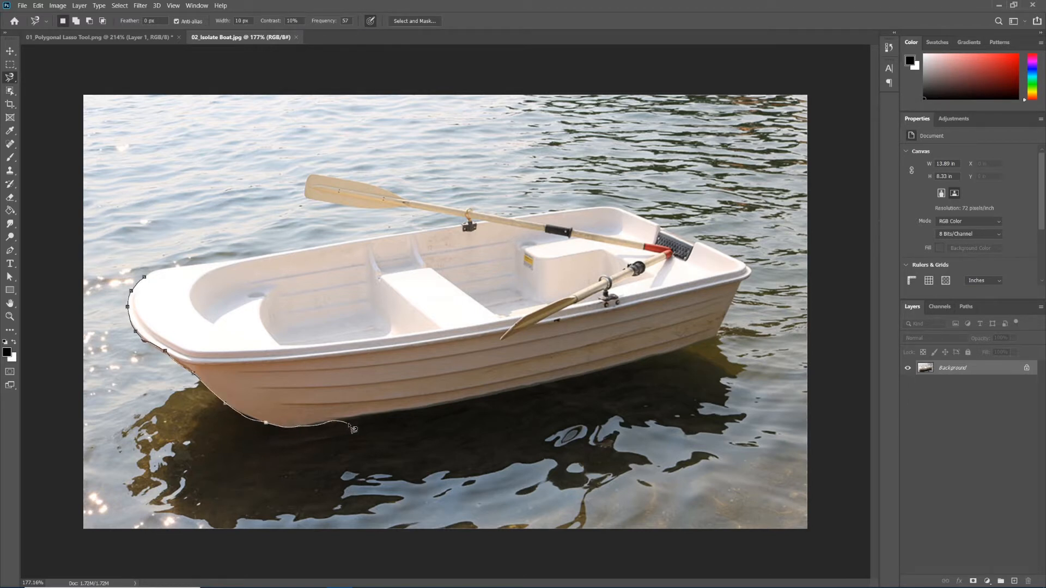
Trace a closed Magnetic Lasso selection around the hull and upper oar.
click(603, 375)
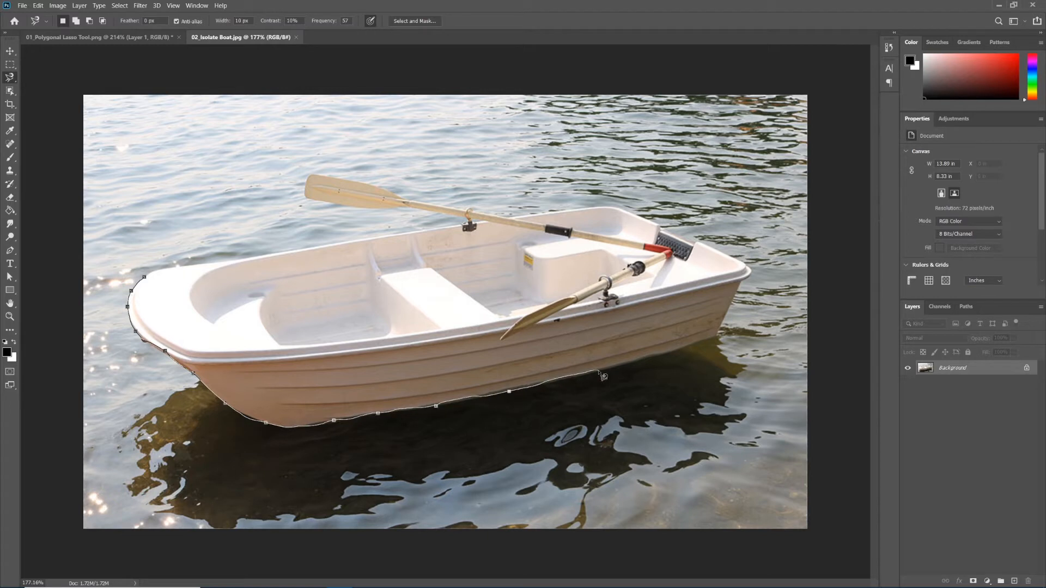
click(739, 291)
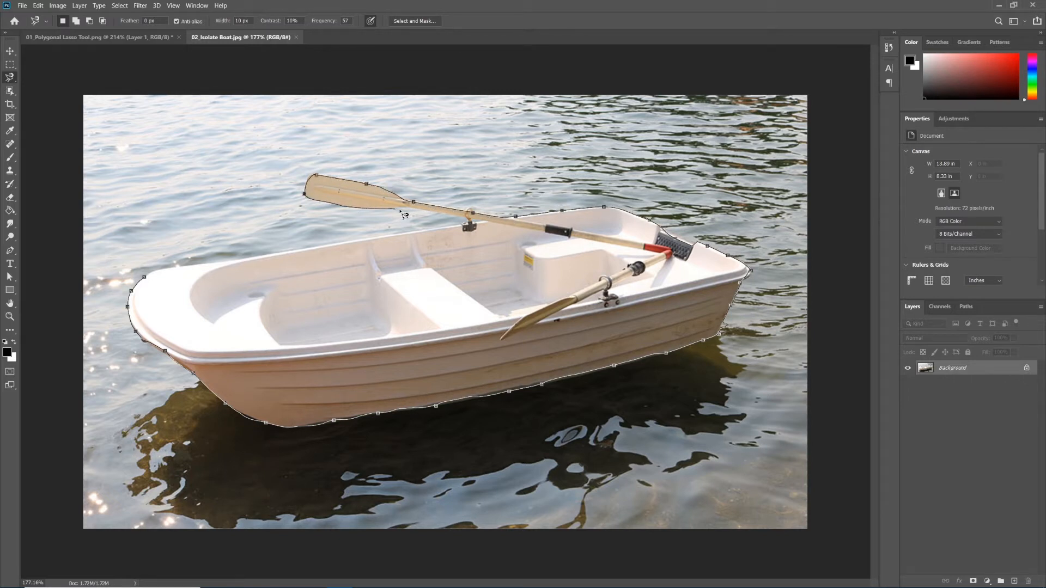
click(214, 264)
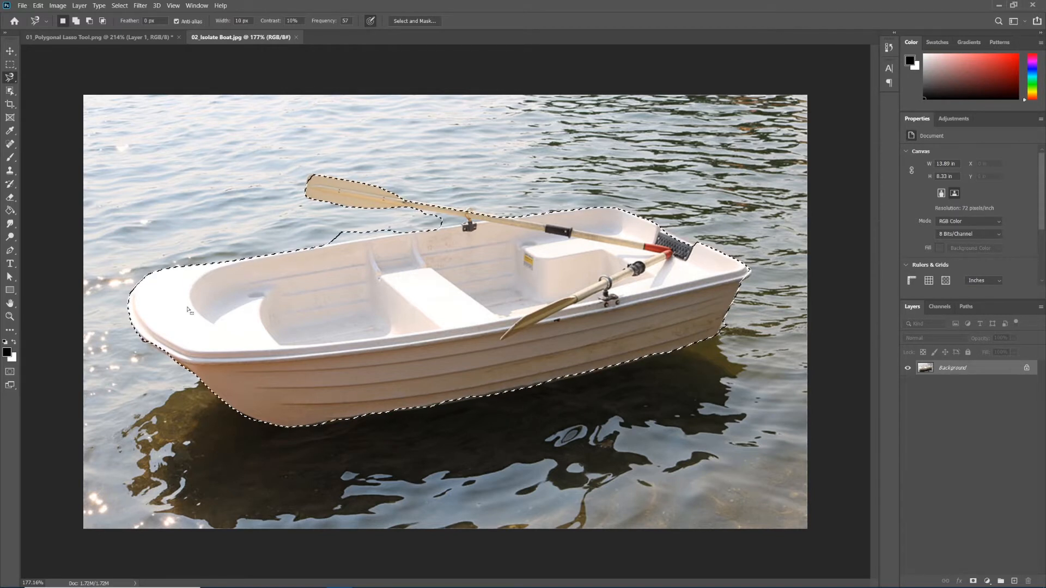
mouse_move(443, 444)
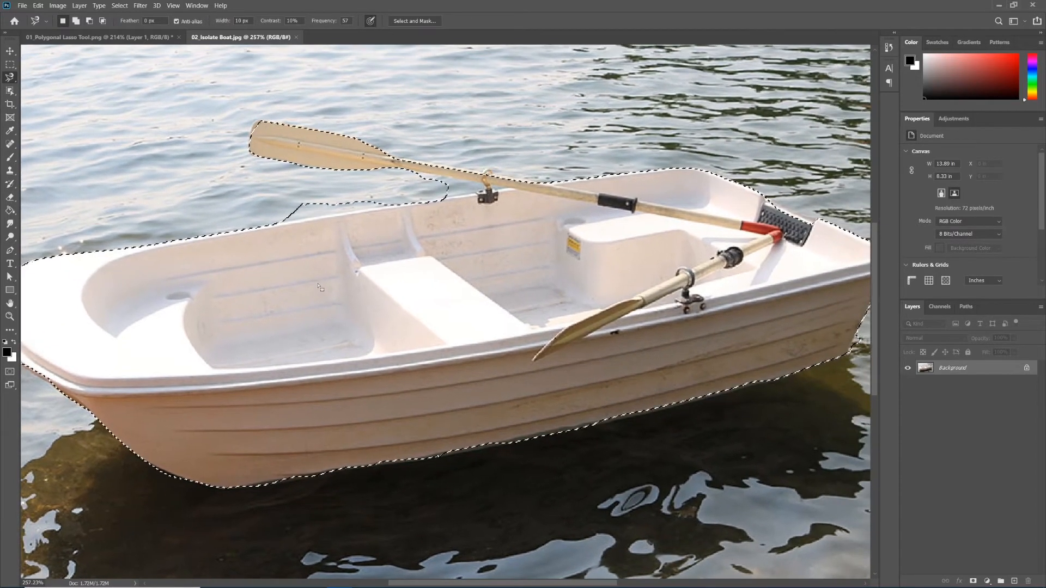
Clear the rough boat selection with Select > Deselect.
click(119, 5)
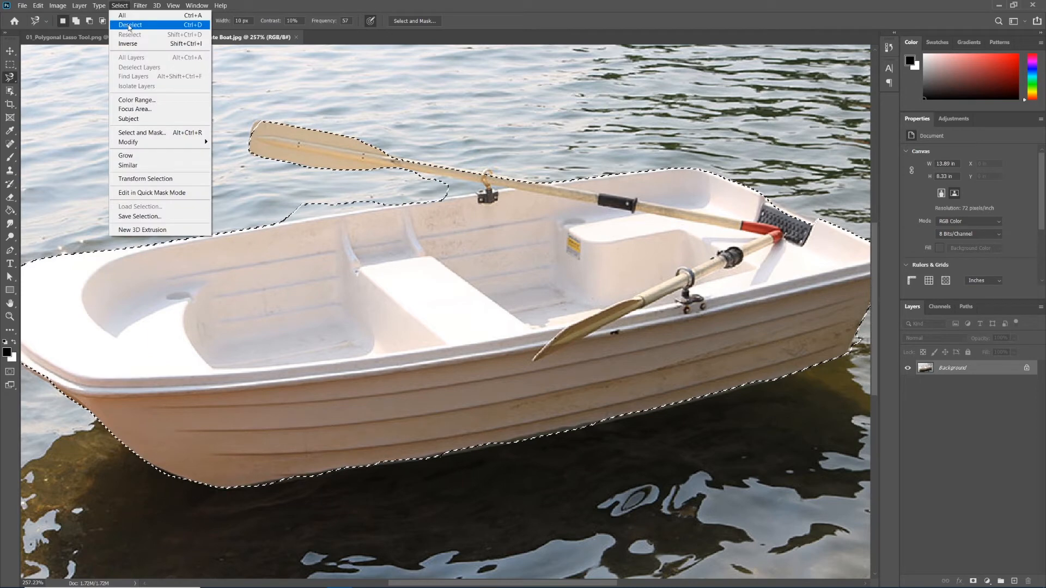
click(131, 24)
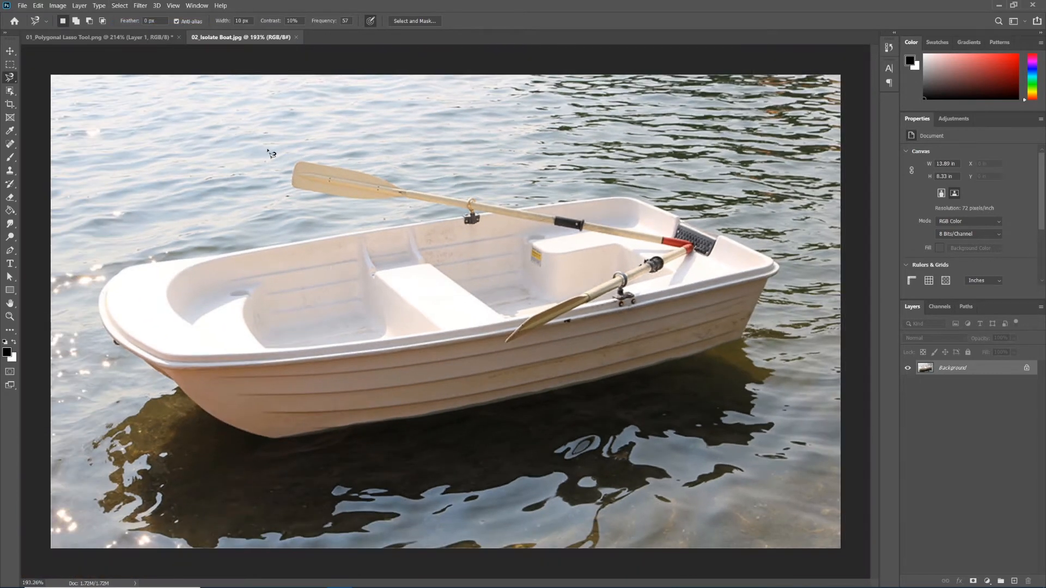
mouse_move(214, 81)
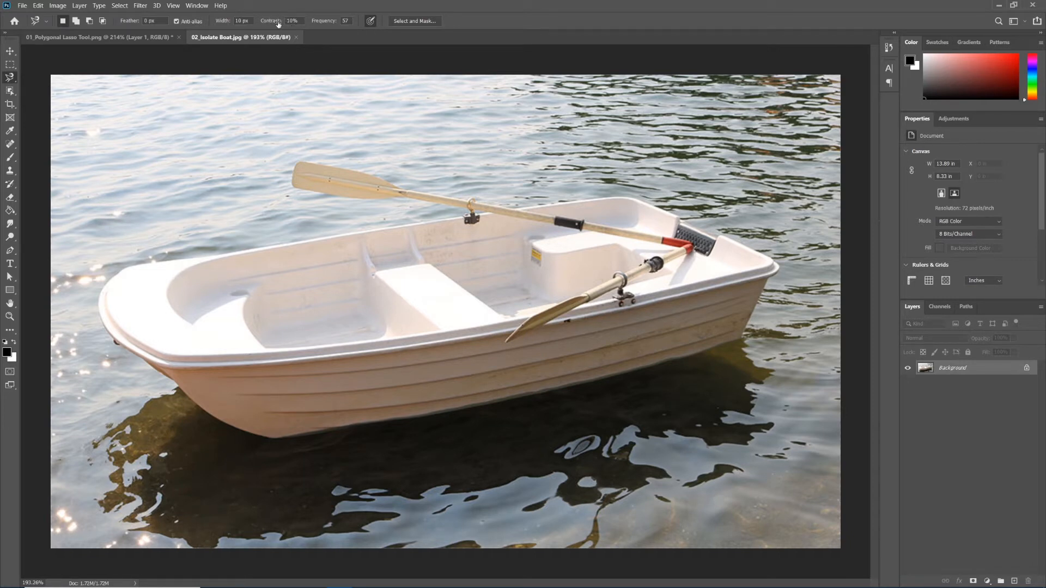
mouse_move(291, 21)
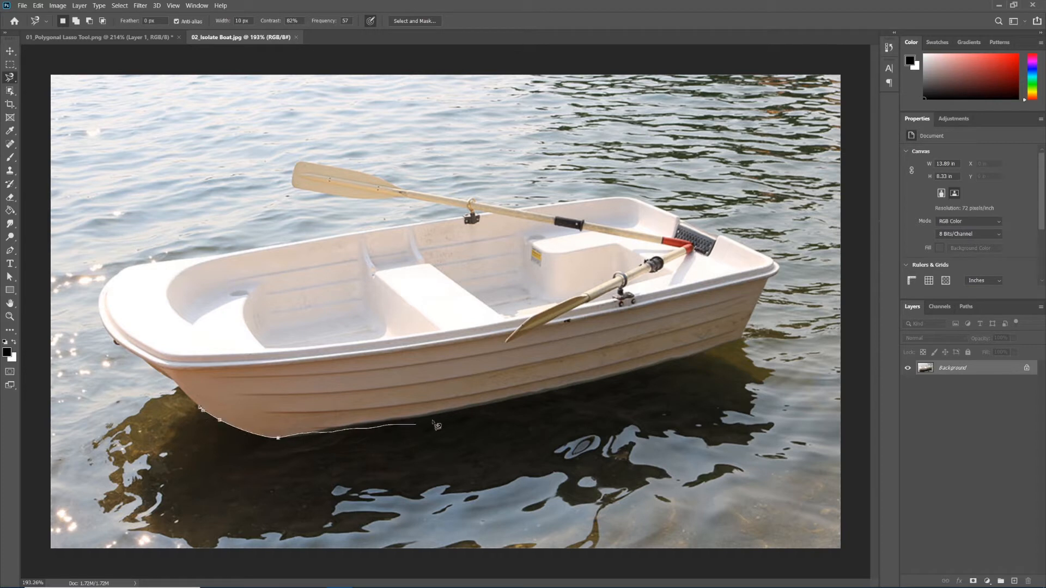
Start a trial outline along the hull's underside at 80% edge contrast.
click(751, 339)
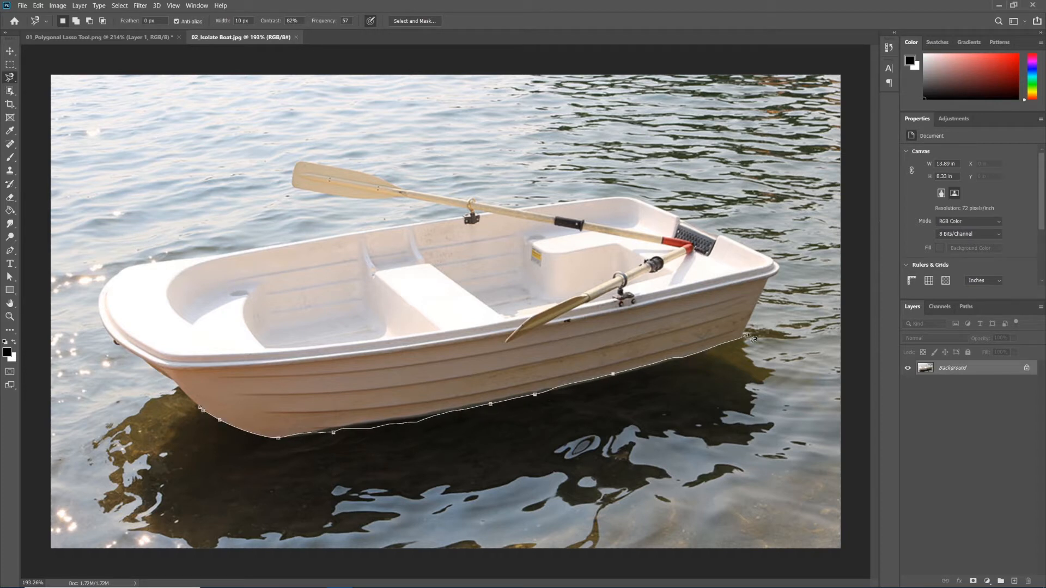
click(719, 241)
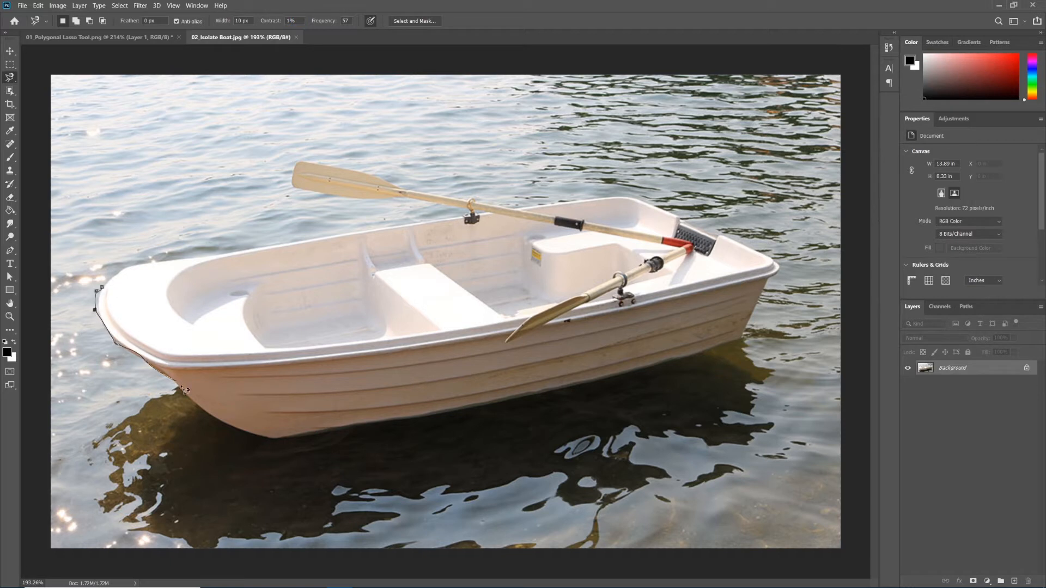
Retrace the bow, hull and stern at 1% contrast, then deselect.
click(652, 372)
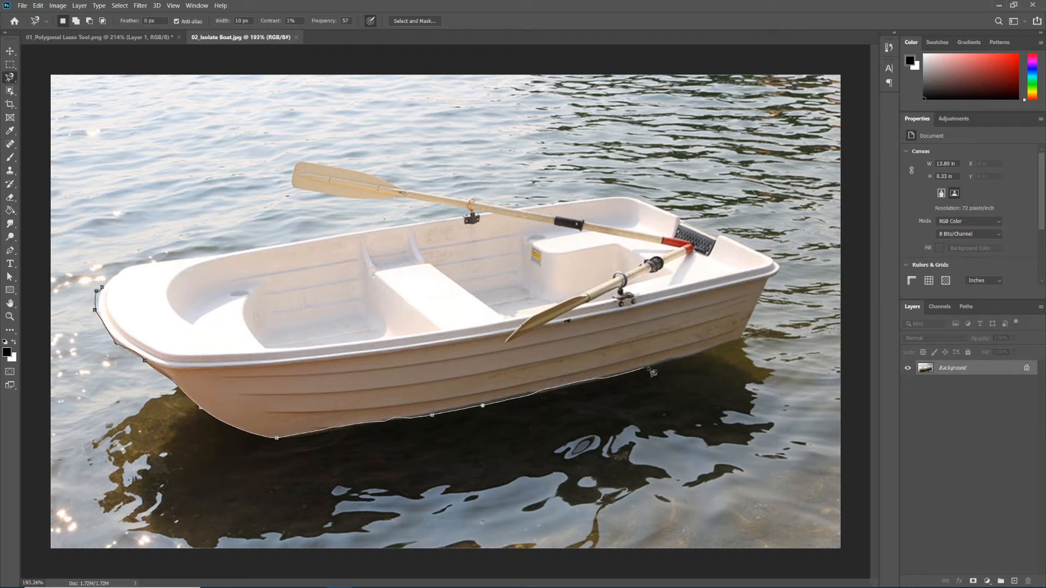
click(711, 243)
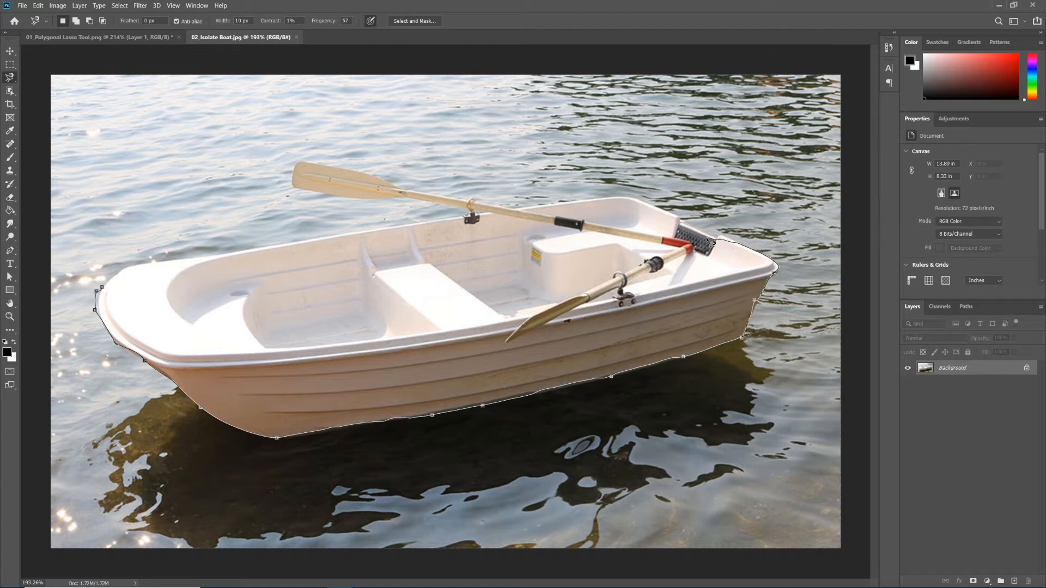
click(507, 212)
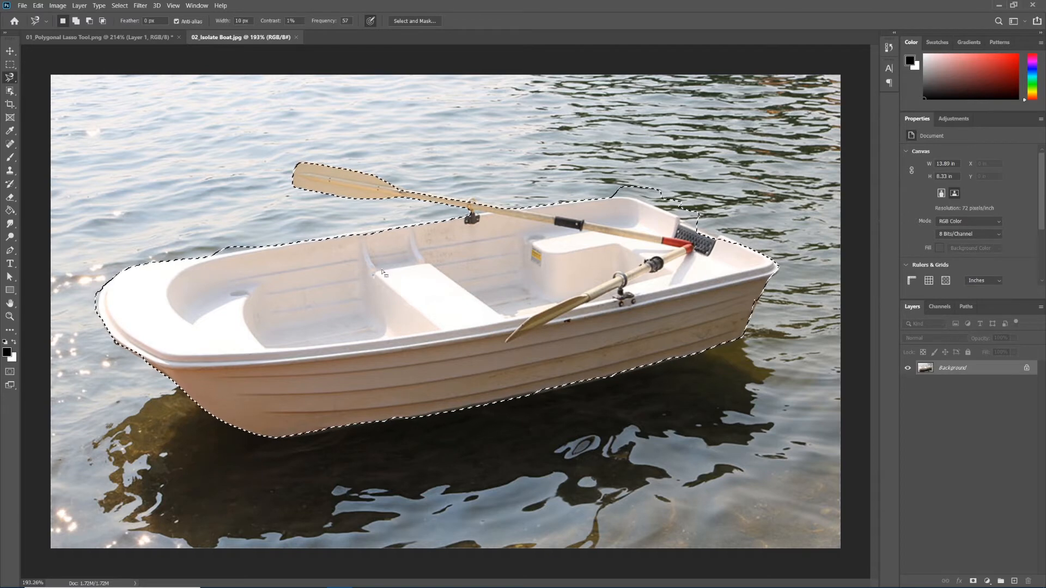
click(120, 5)
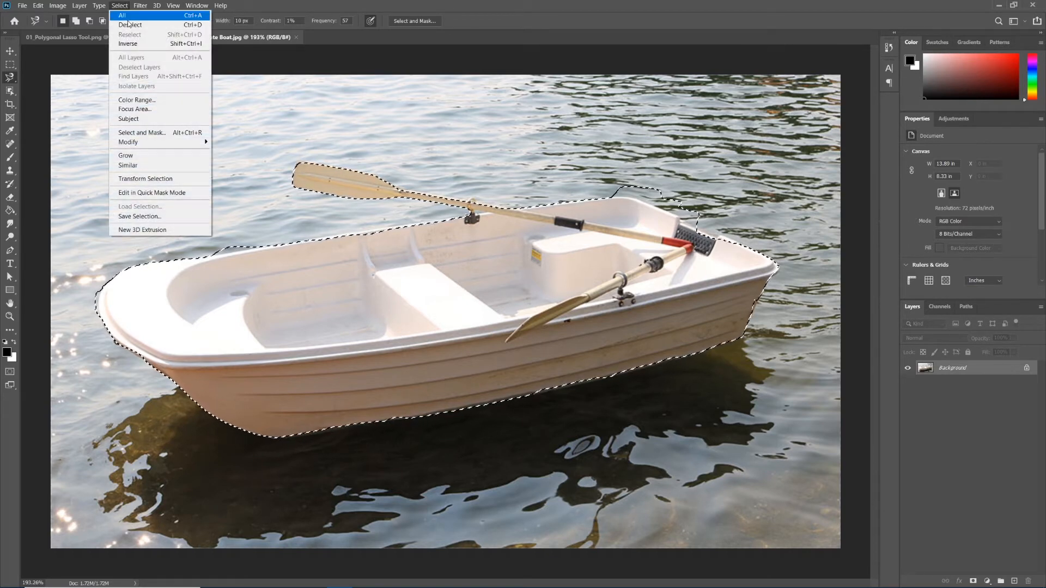
click(131, 24)
text(10)
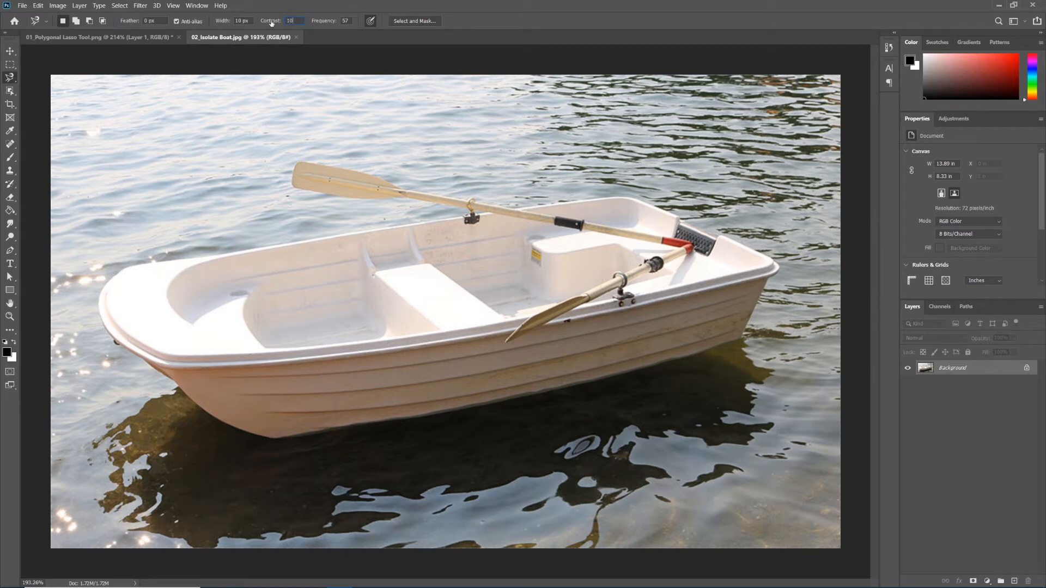
mouse_move(412, 216)
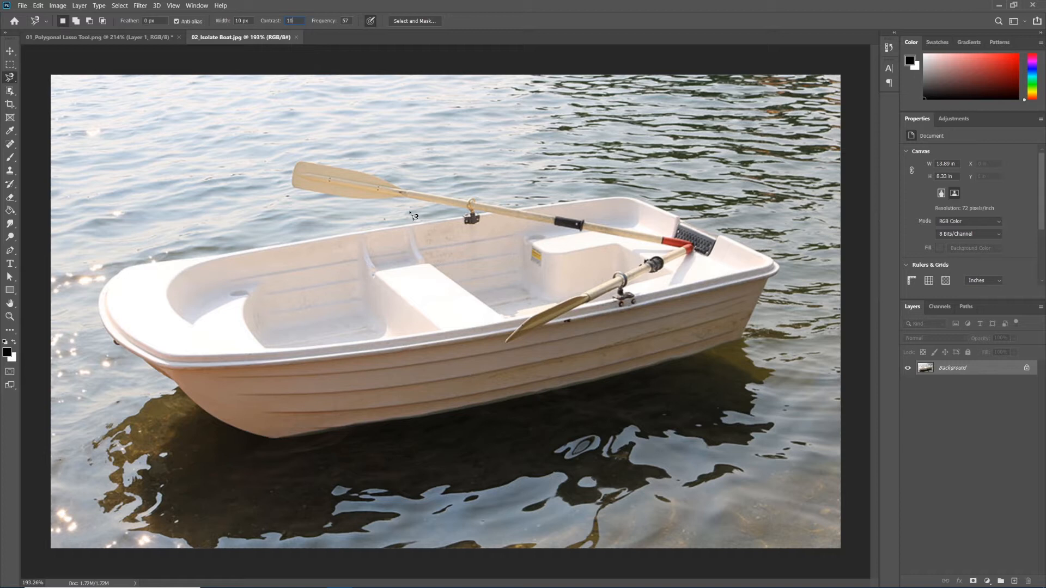
mouse_move(127, 270)
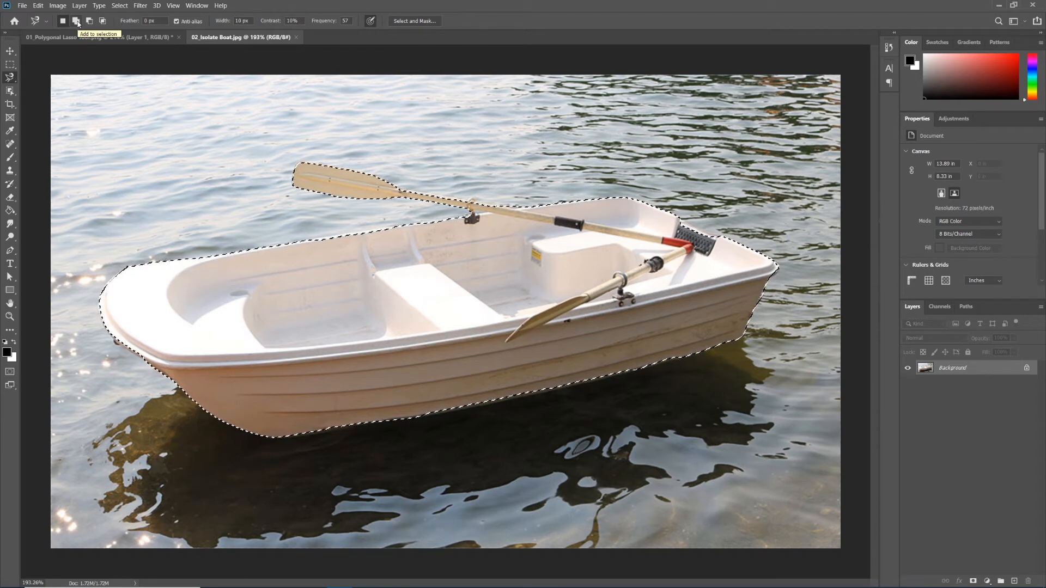
Set subtract-from-selection mode and switch to the Polygonal Lasso Tool.
click(76, 21)
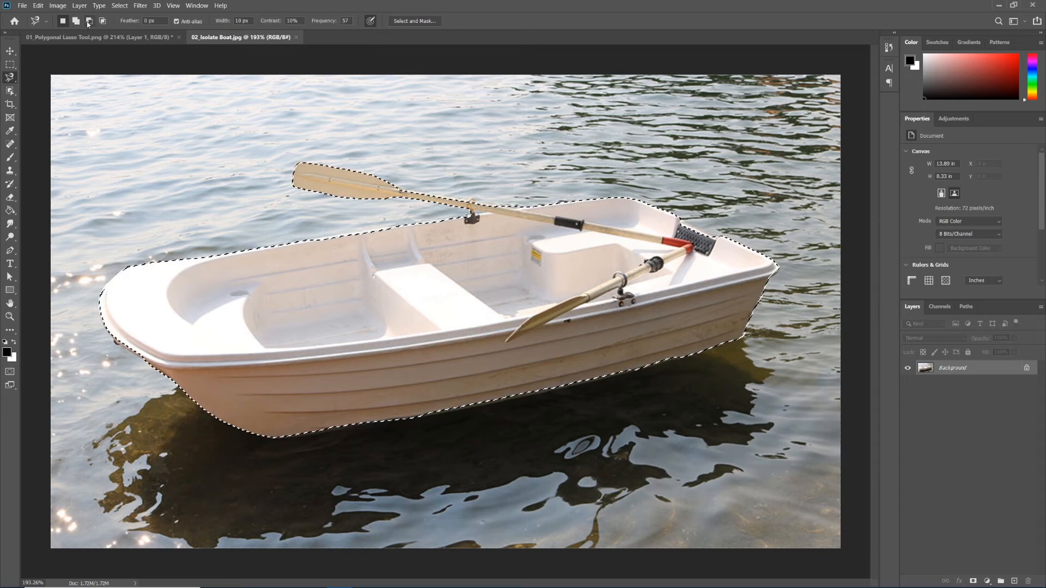
mouse_move(89, 20)
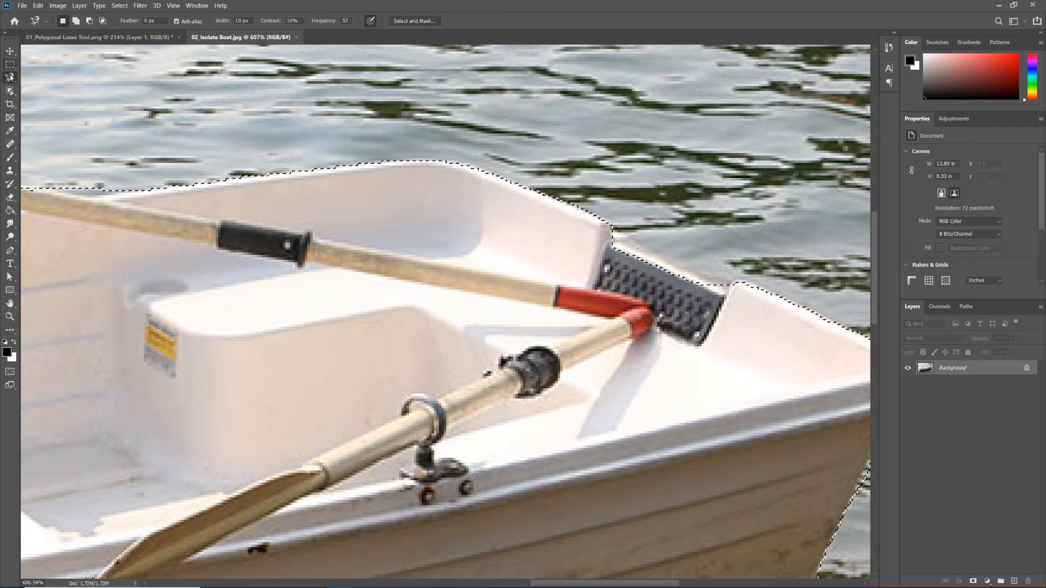
click(9, 77)
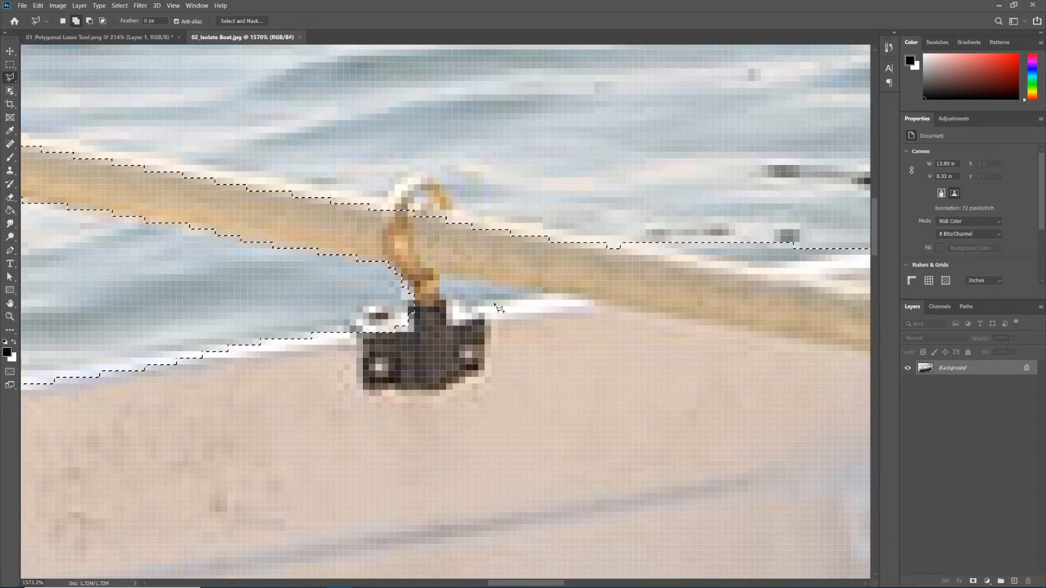
Subtract the water gaps by the oarlock and above the upper oar.
click(88, 21)
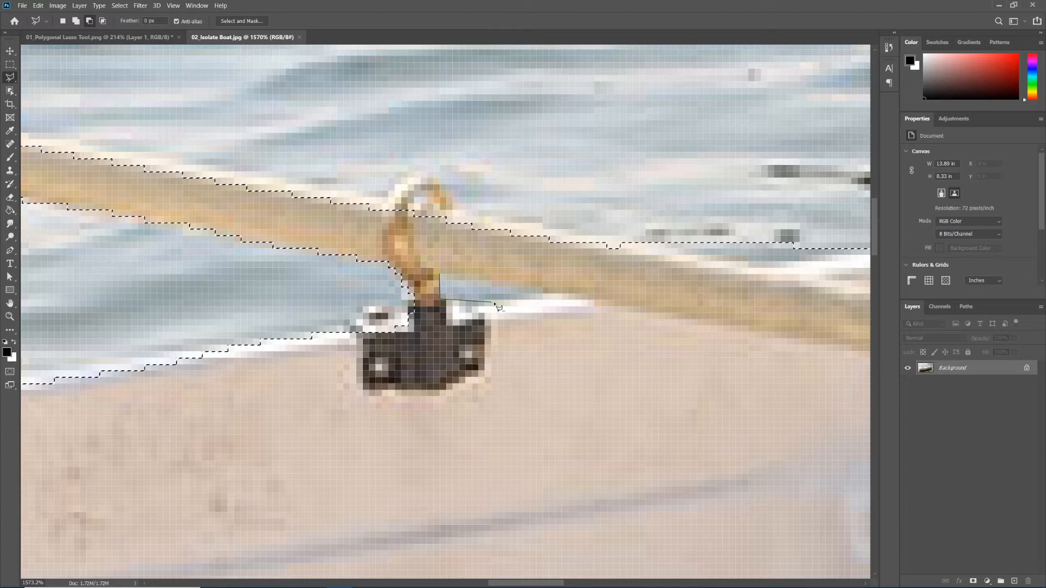
click(561, 296)
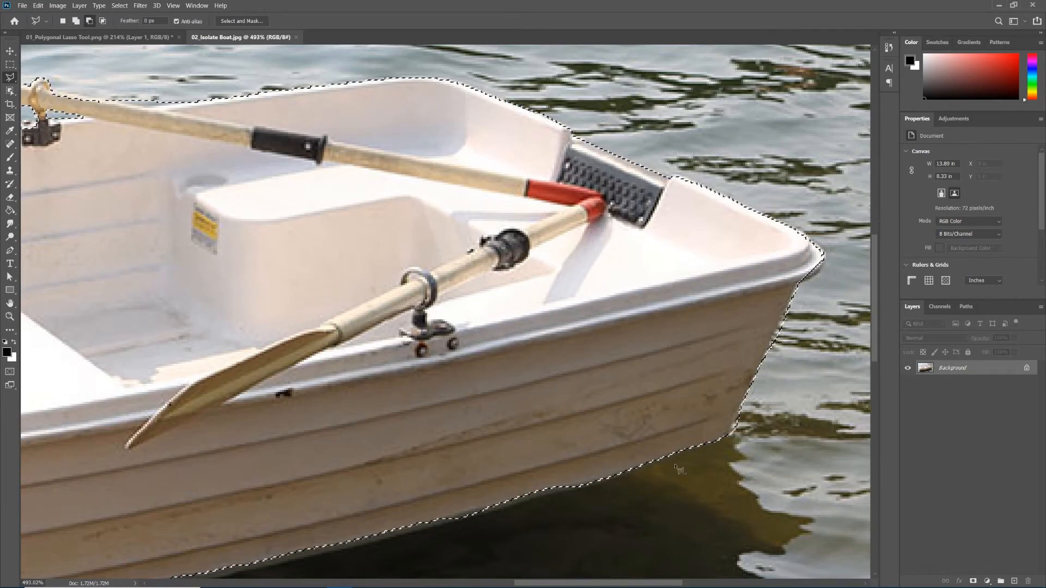
scroll(down, 3)
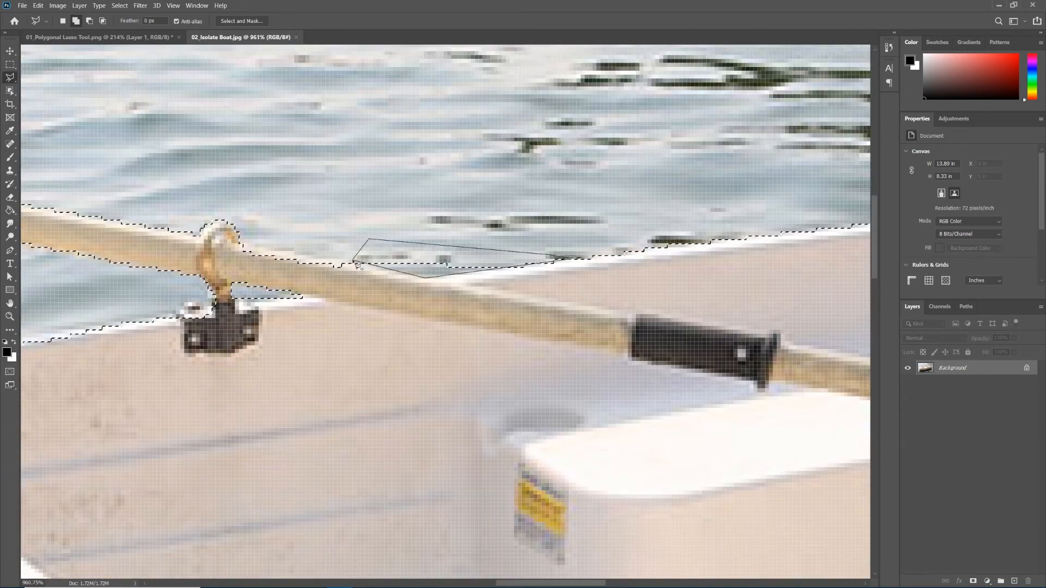
click(357, 265)
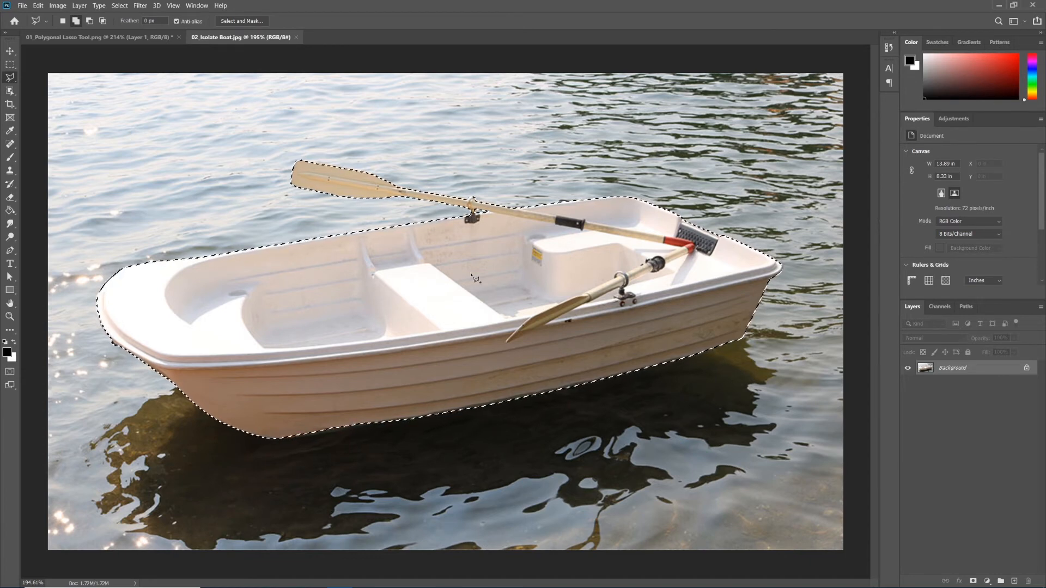
Invert the selection onto the surrounding water and dismiss the Fill dialog.
click(120, 6)
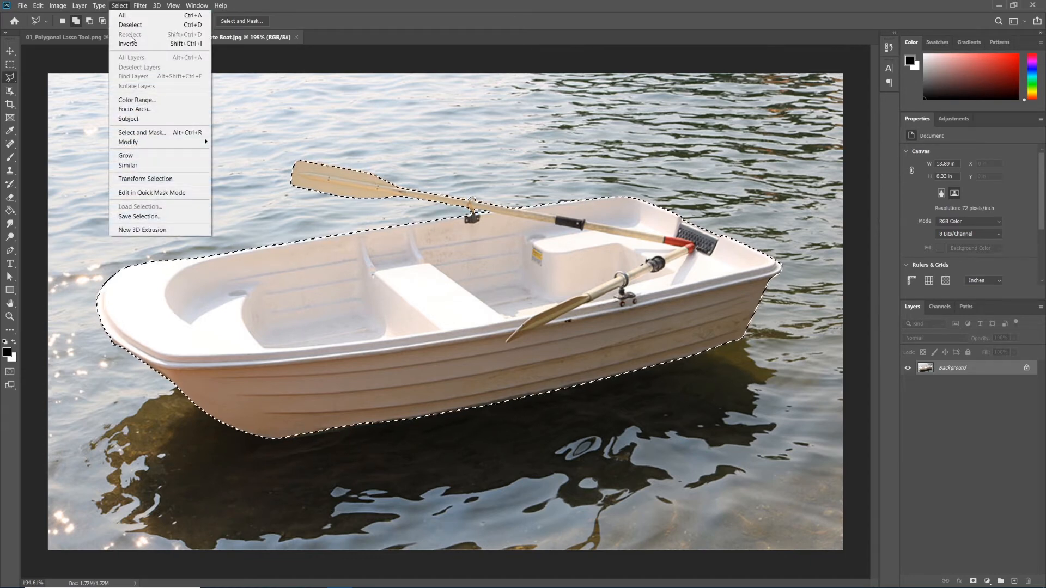
click(128, 44)
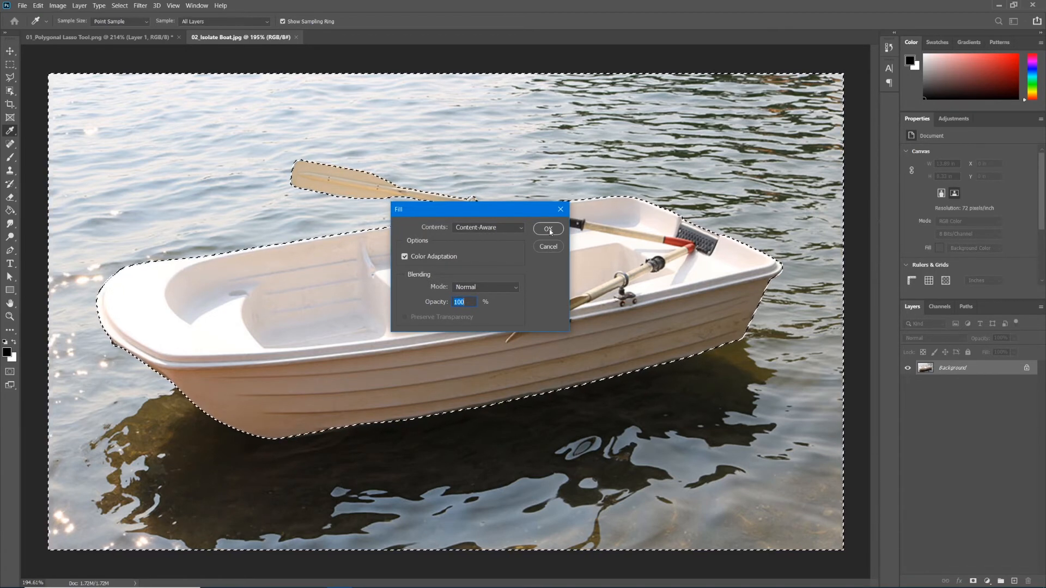
click(548, 229)
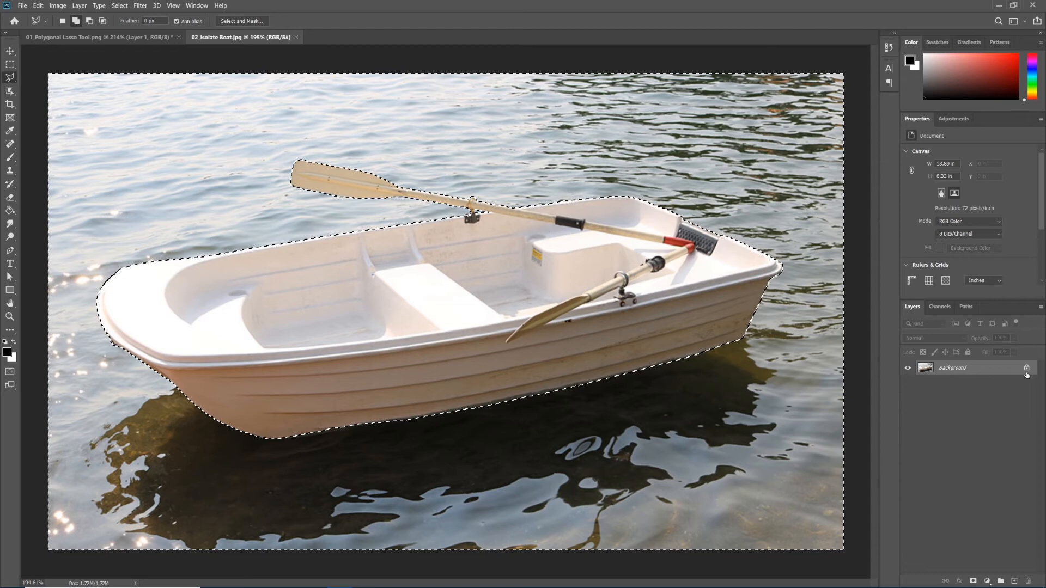
mouse_move(1028, 368)
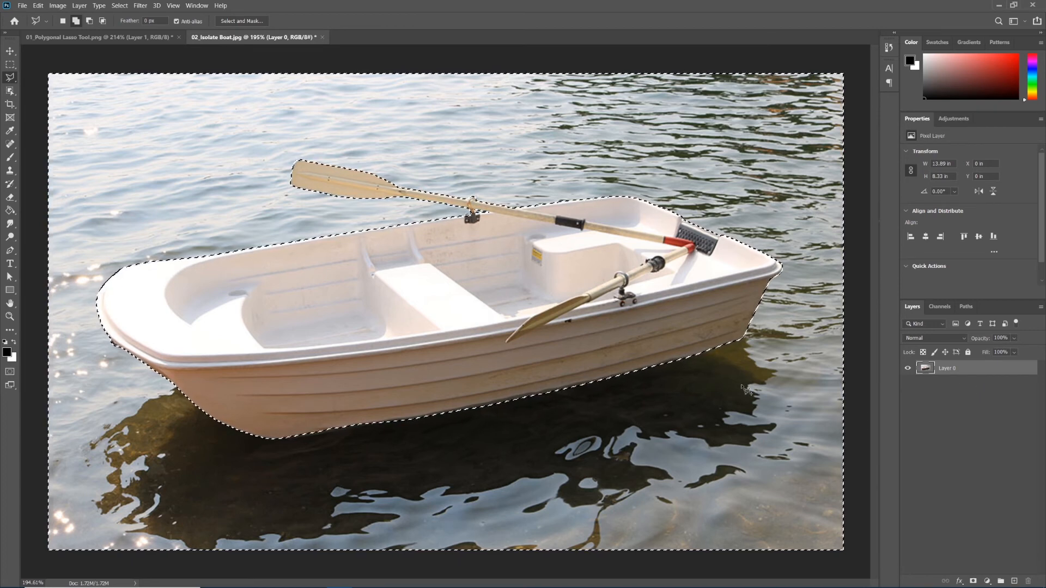
Delete the selected water, leaving the boat and oars on transparency.
key(Delete)
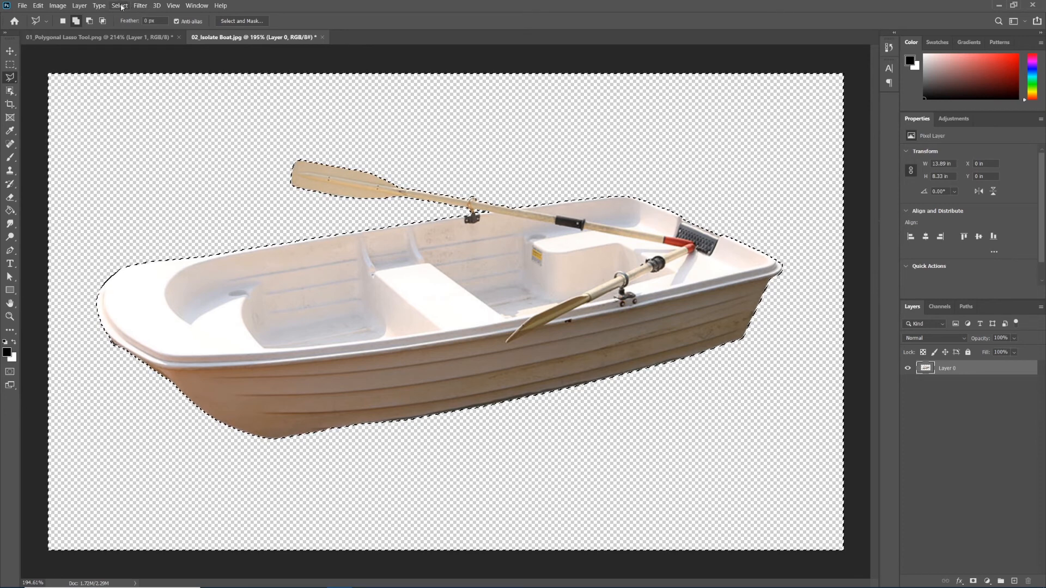
Remove the selection outline from the cut-out boat and oars.
click(119, 5)
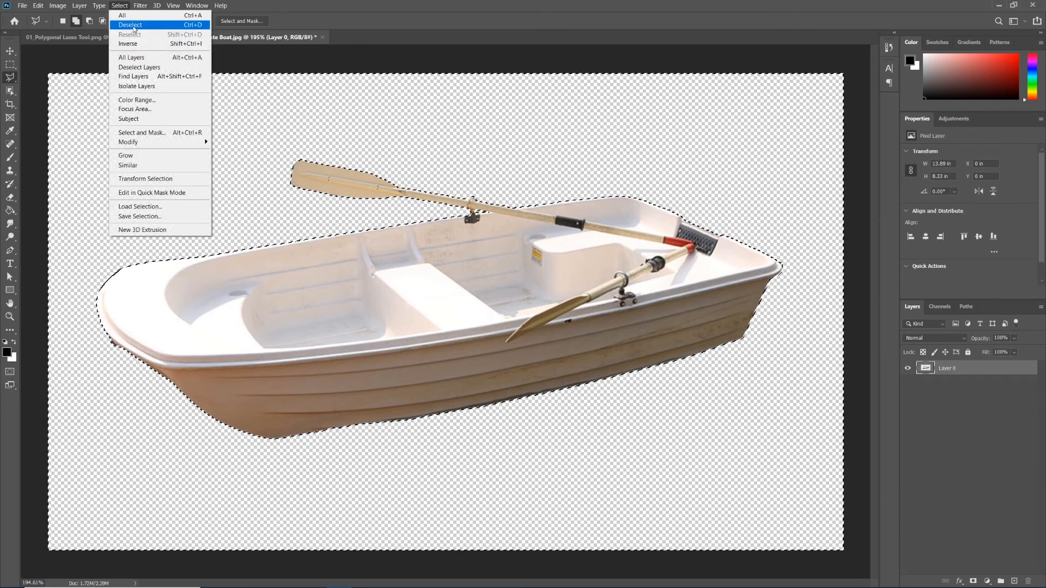
click(131, 24)
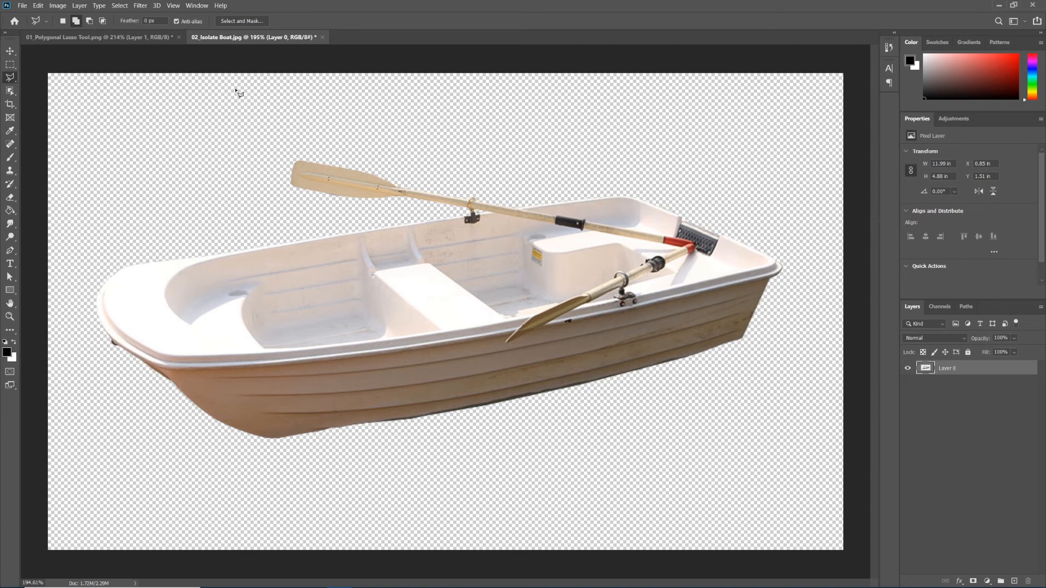
click(78, 6)
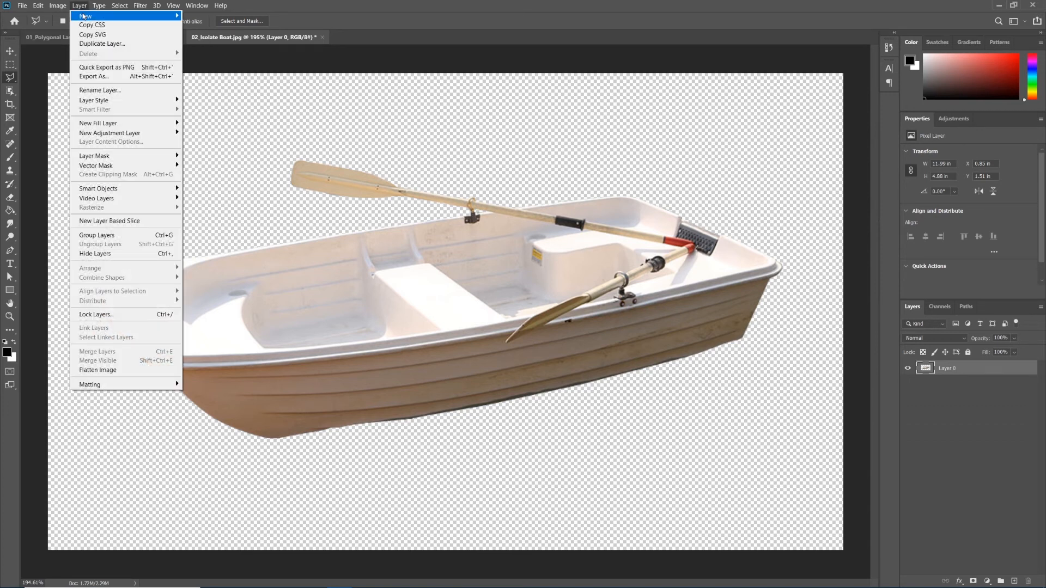
Add a new blank Layer 1 and move it below the boat's Layer 0.
click(84, 15)
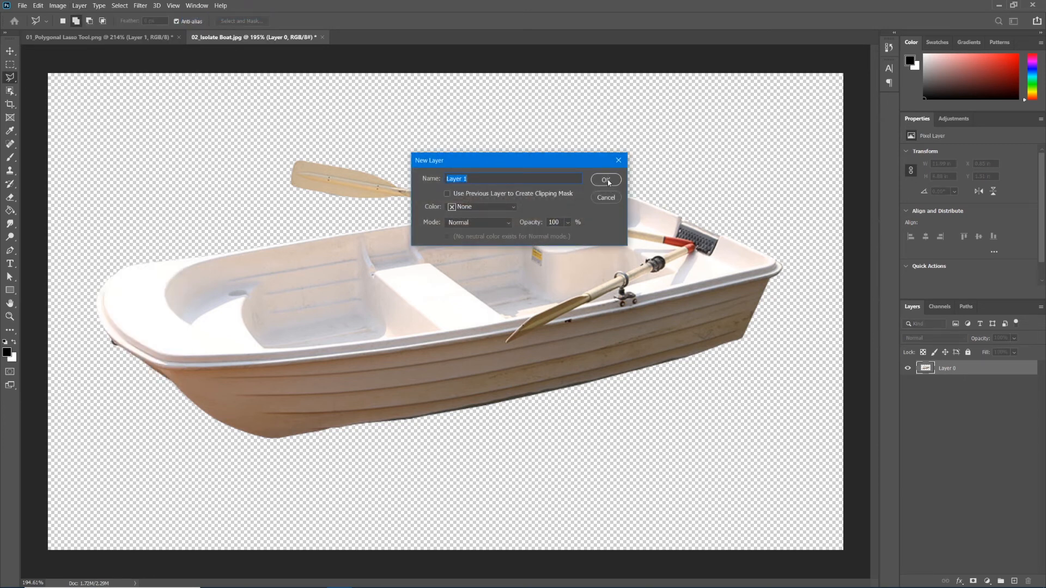
click(604, 179)
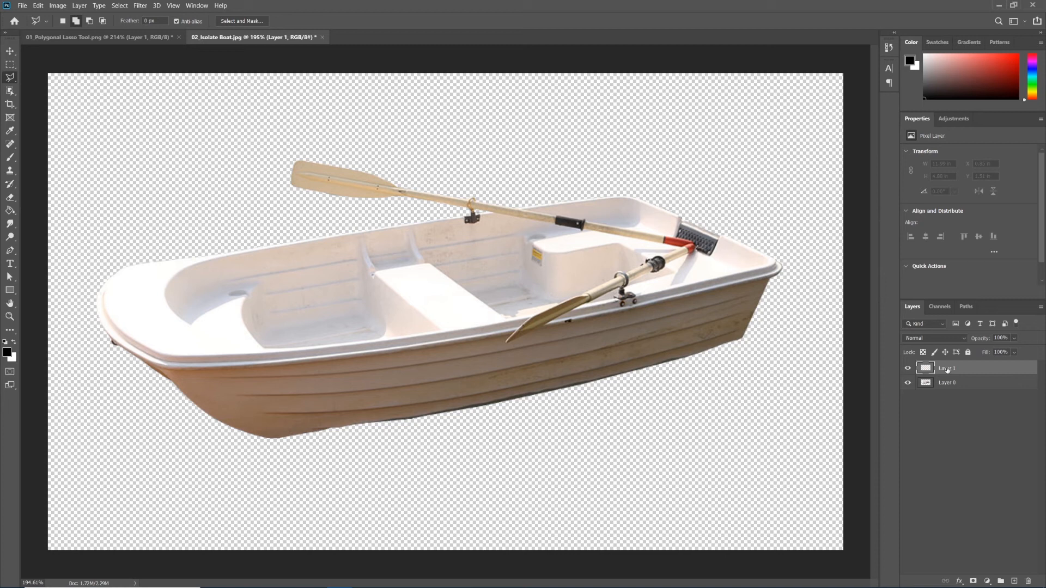
click(948, 383)
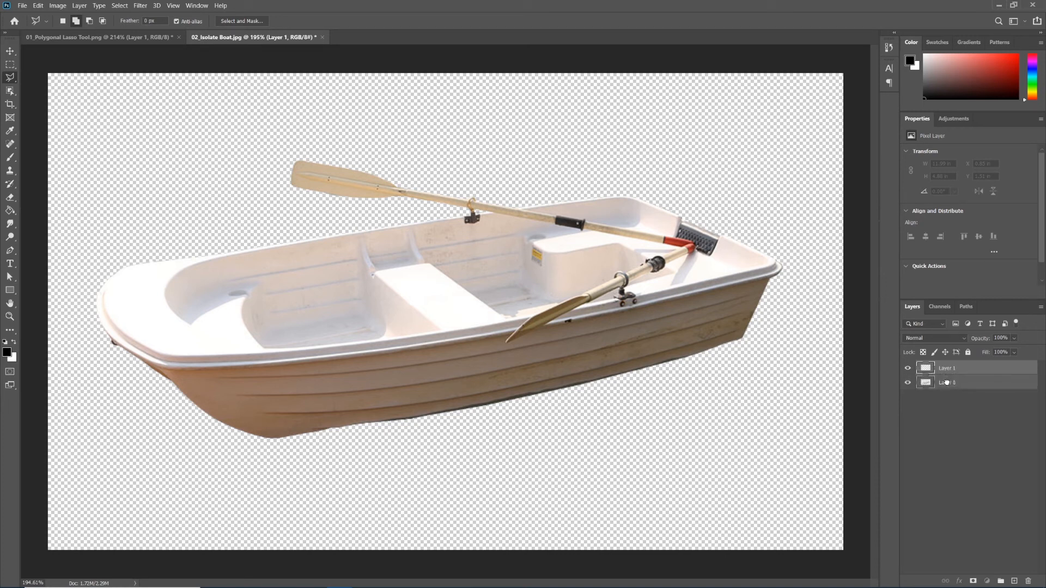
click(947, 383)
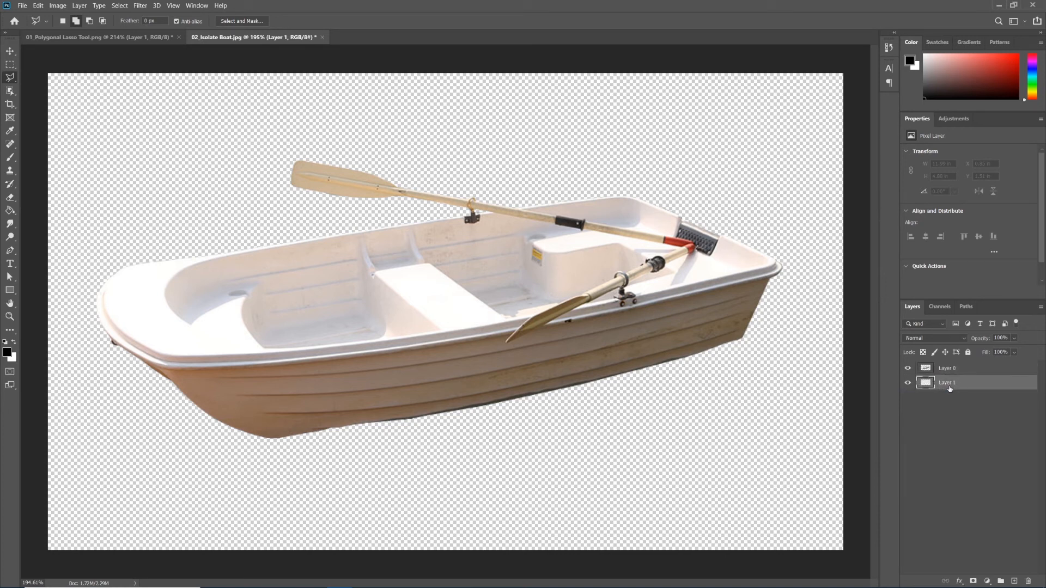
click(10, 210)
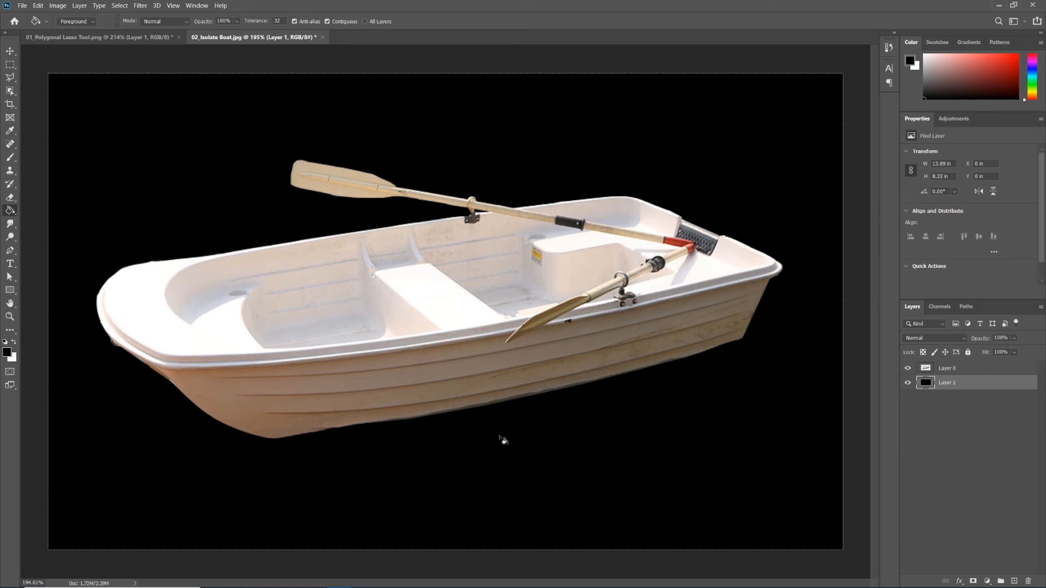
mouse_move(324, 199)
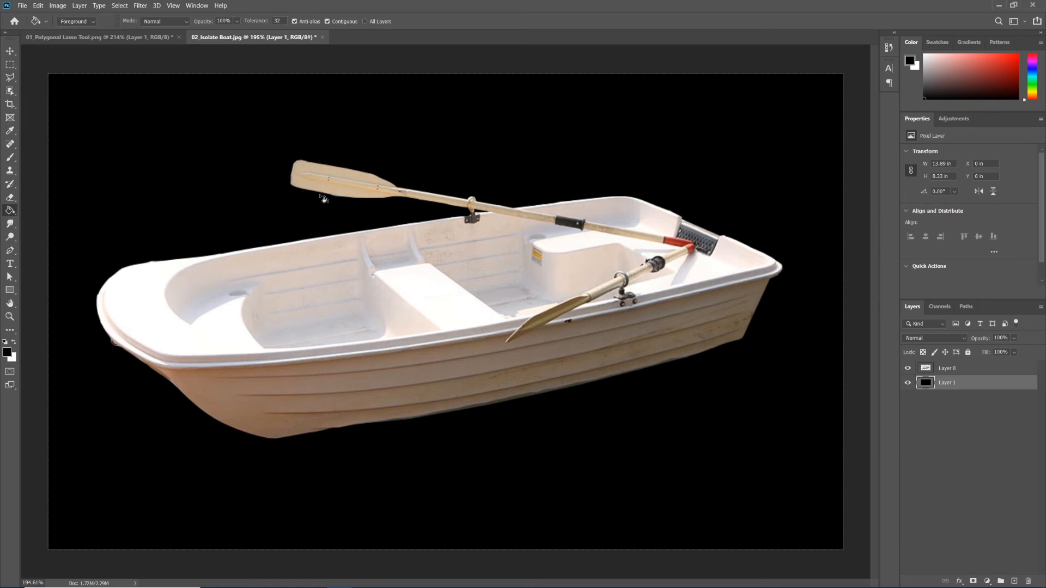
mouse_move(474, 225)
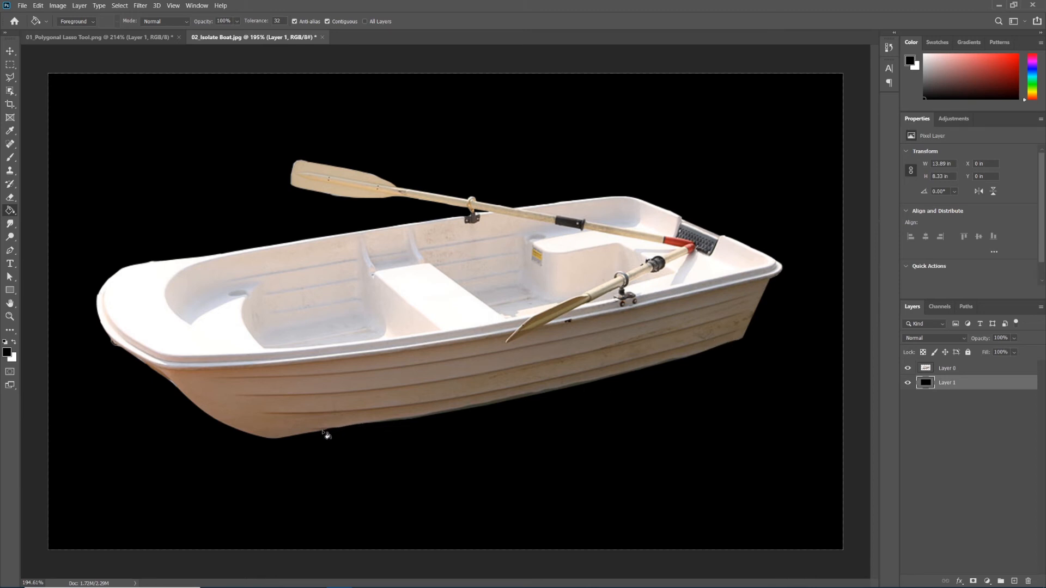
mouse_move(154, 266)
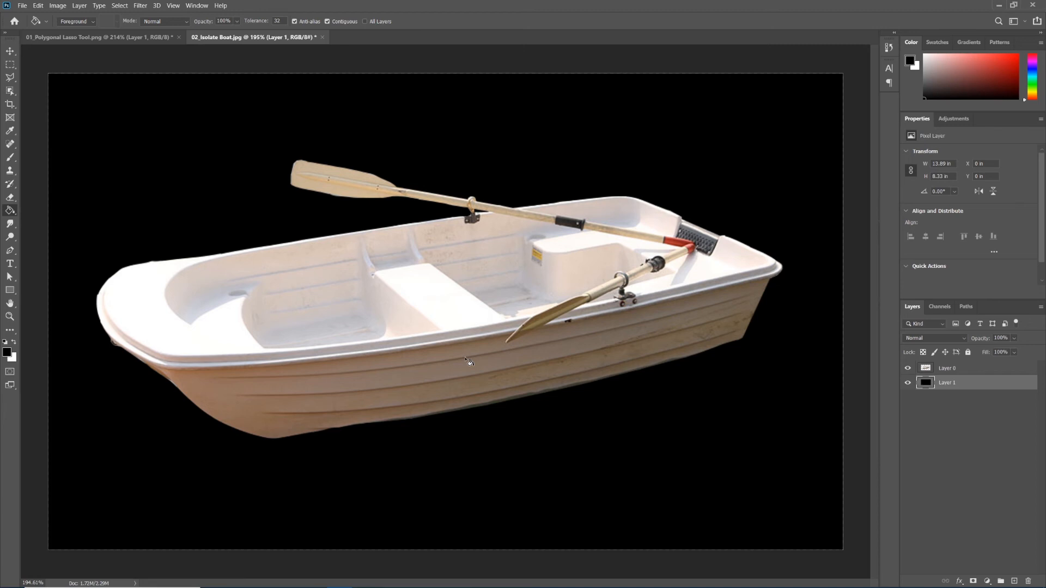
mouse_move(468, 361)
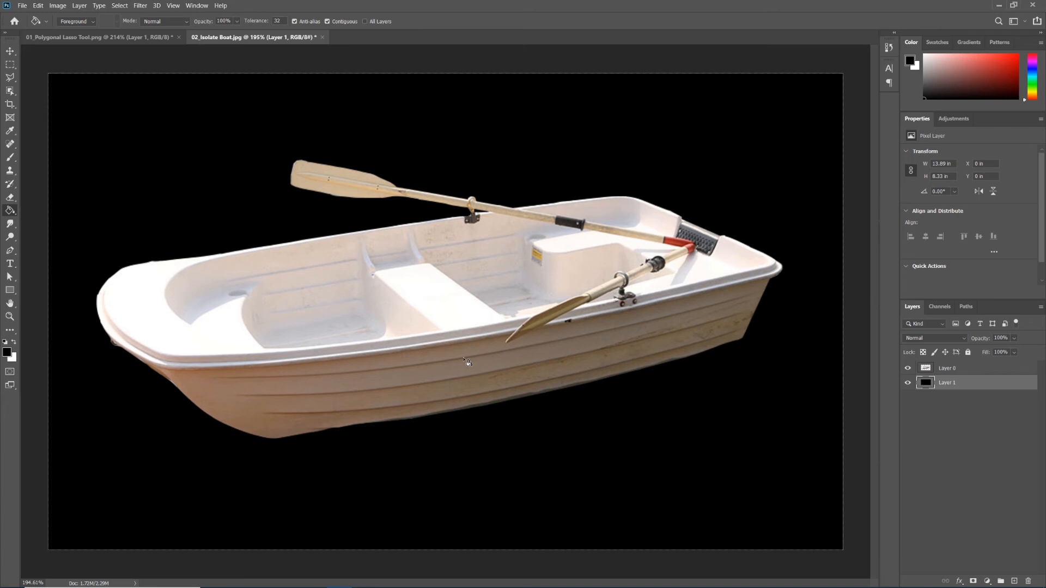
Show the Lasso tool's list of selection modes.
click(11, 79)
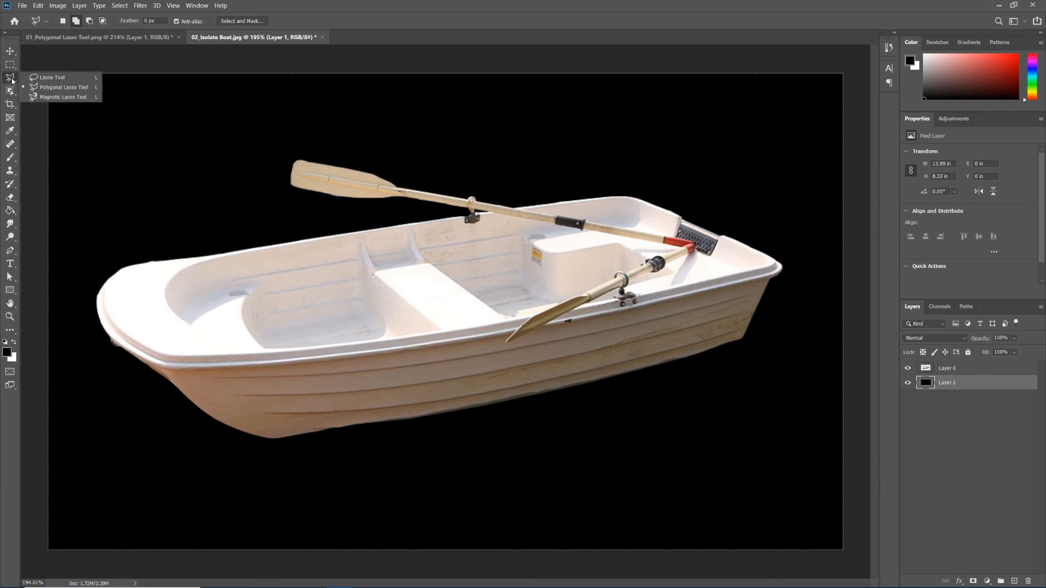
mouse_move(51, 77)
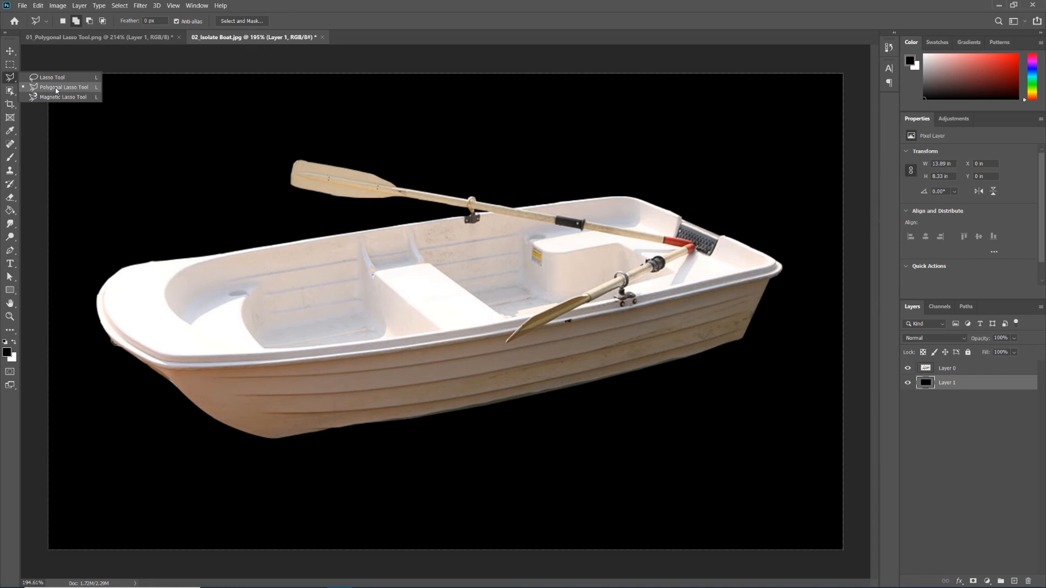
mouse_move(57, 97)
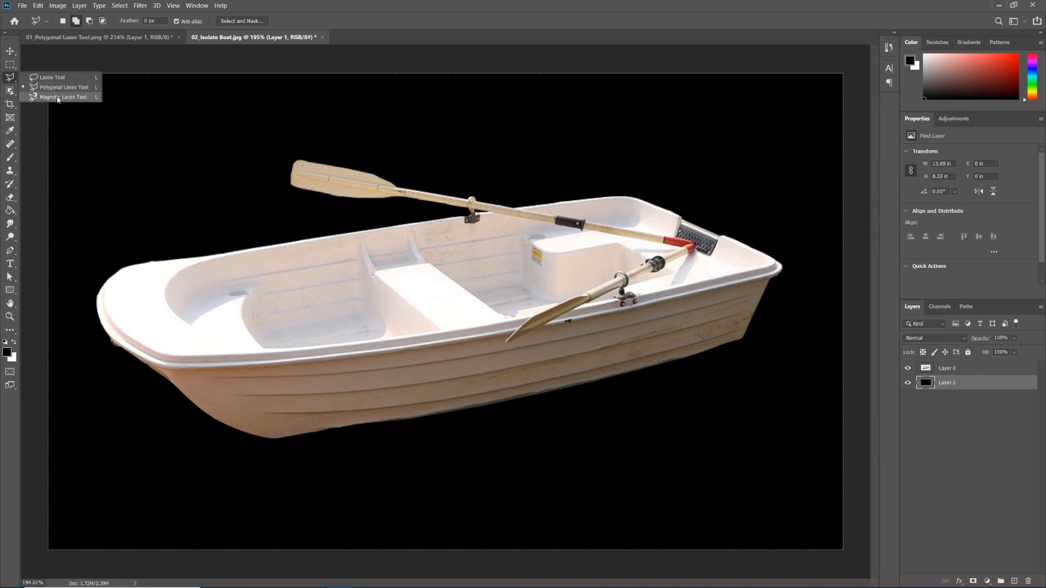